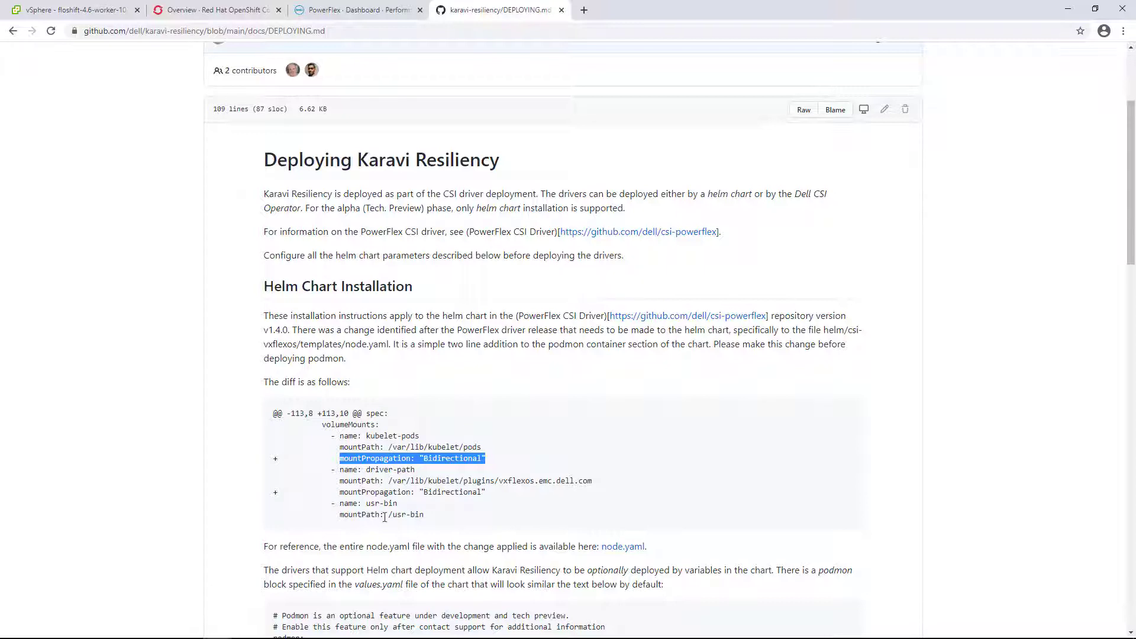
mouse_move(624, 547)
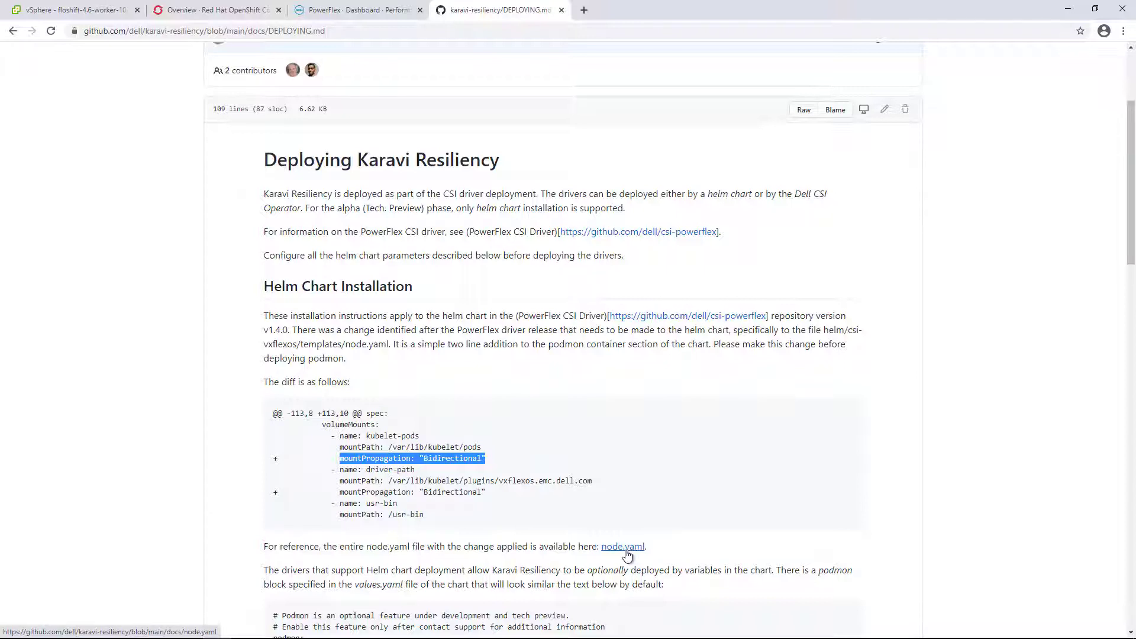
mouse_move(622, 547)
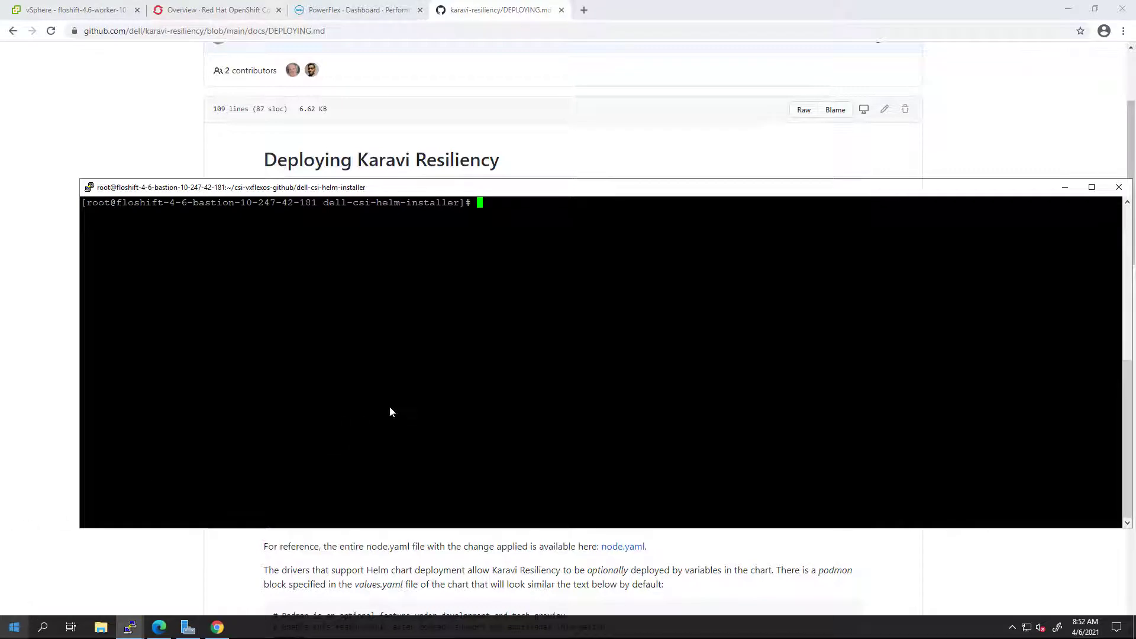
Step: Show values-tomer.yaml with podmon enabled and stage csi-install.sh for namespace vxflexos, then switch to the OpenShift overview
text(cat values-tomer.yaml)
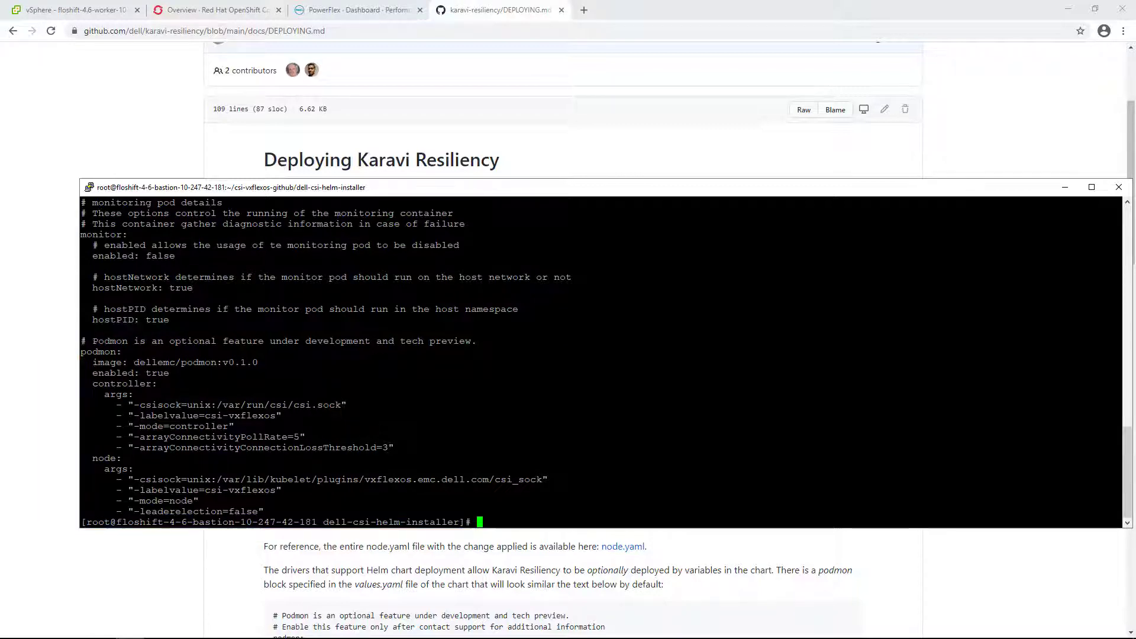
text(./csi-install.sh --namespace vxflexos --values values-tomer.yaml)
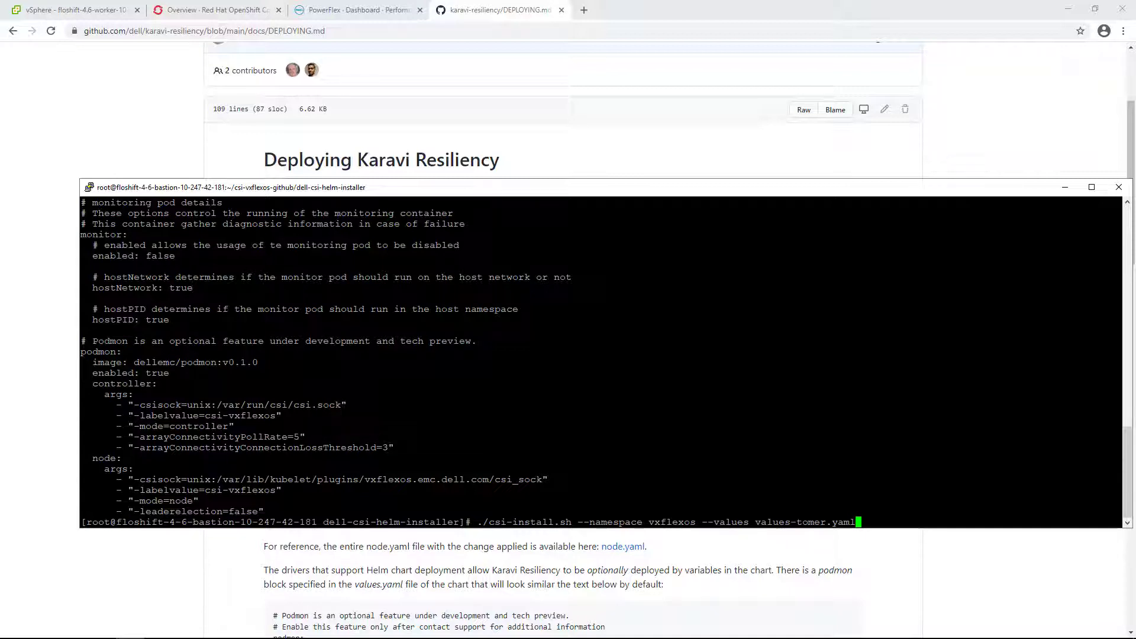
click(214, 9)
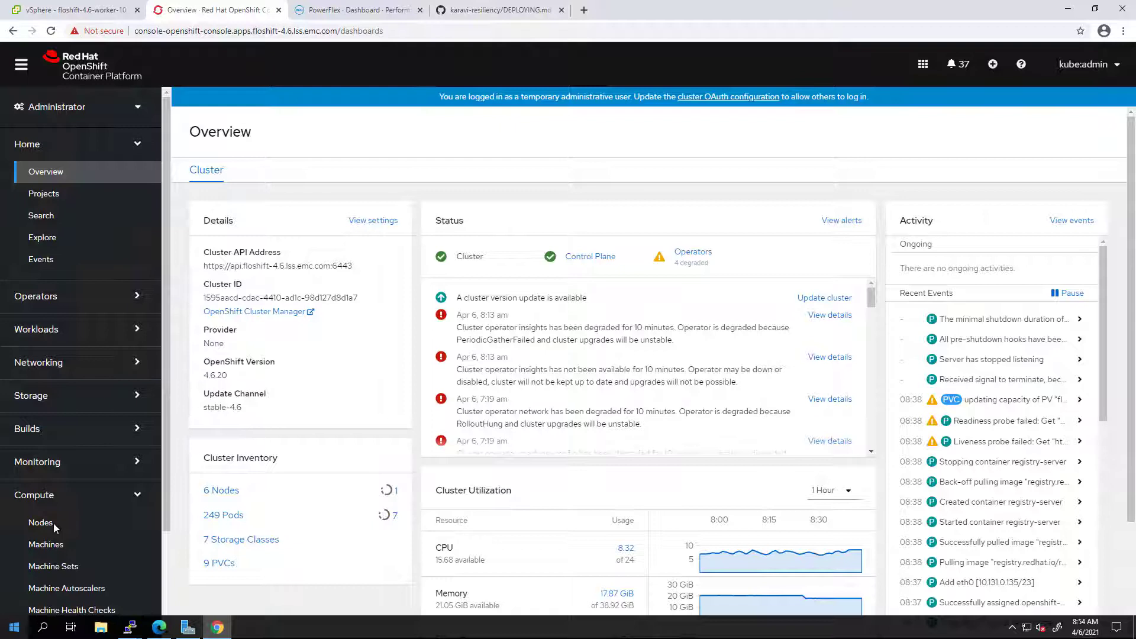
Step: View the vxflexos controller pod's podmon container logs in the vxflexos project
click(40, 522)
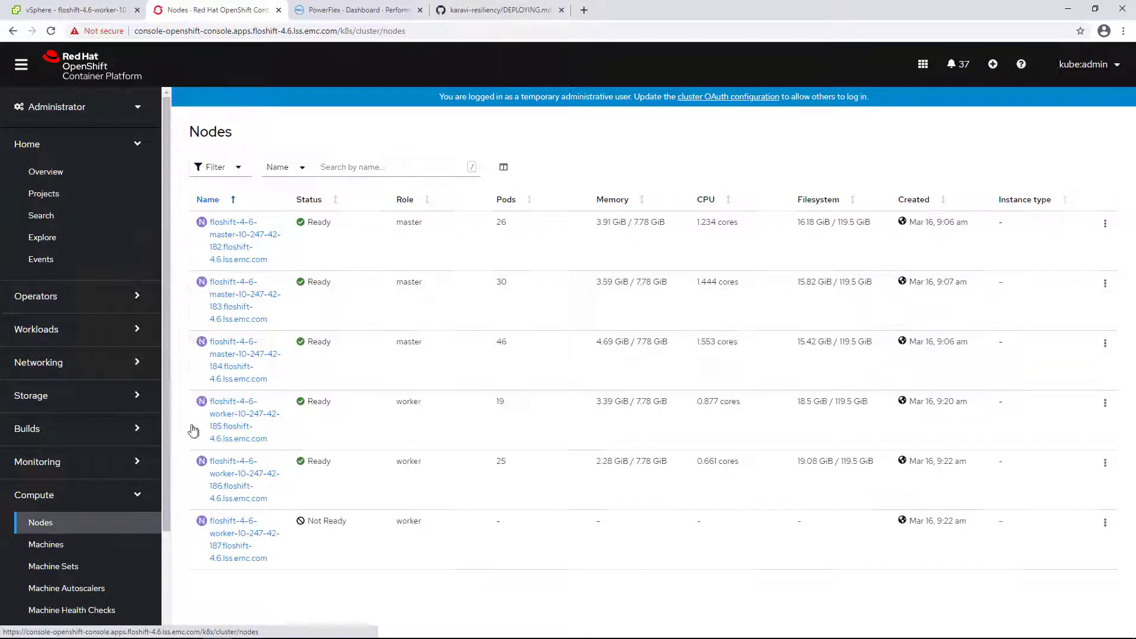
mouse_move(240, 354)
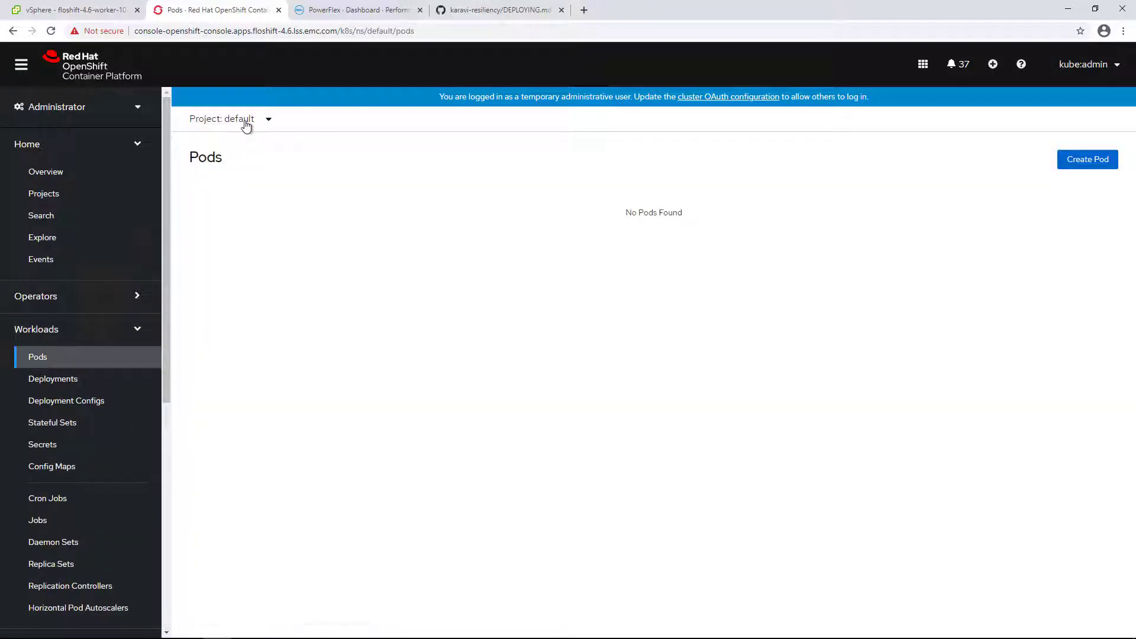
click(231, 119)
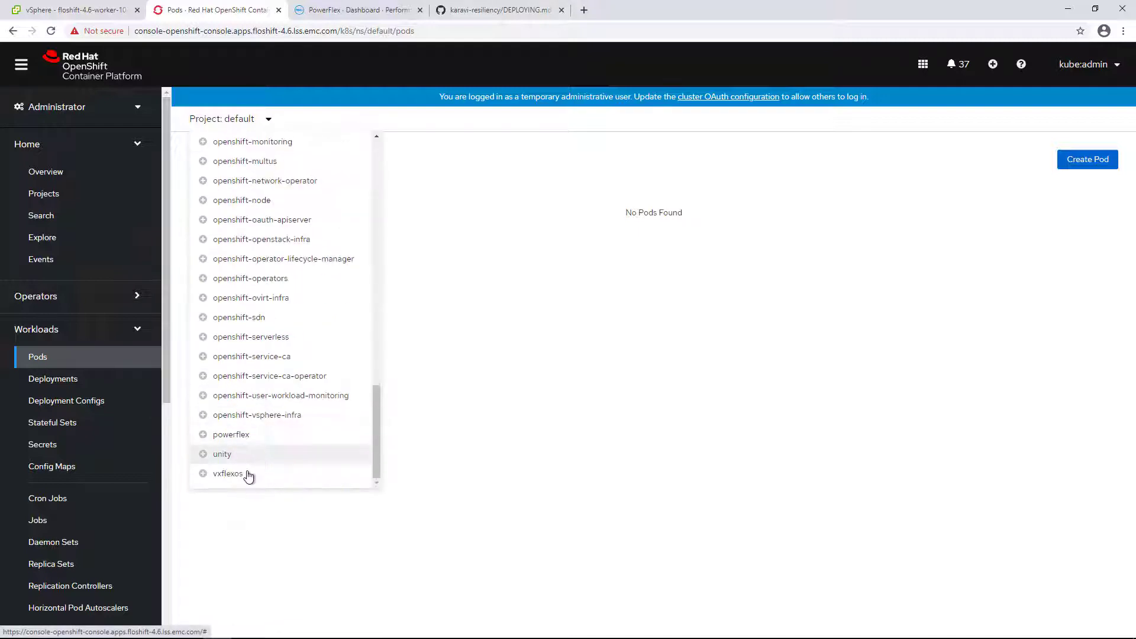
click(227, 474)
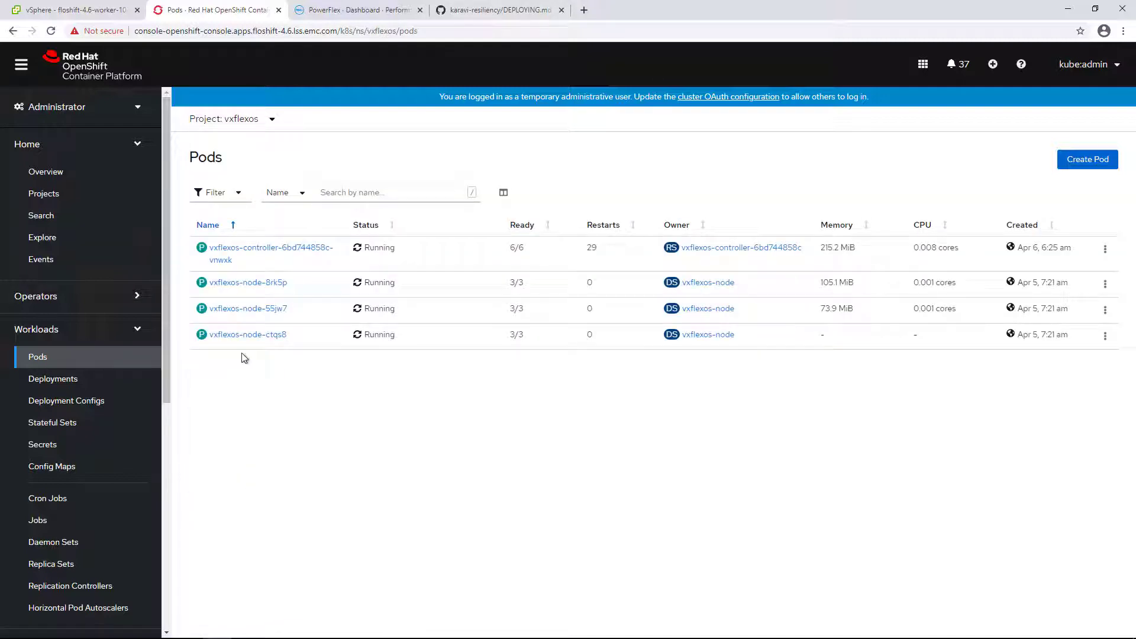
click(270, 247)
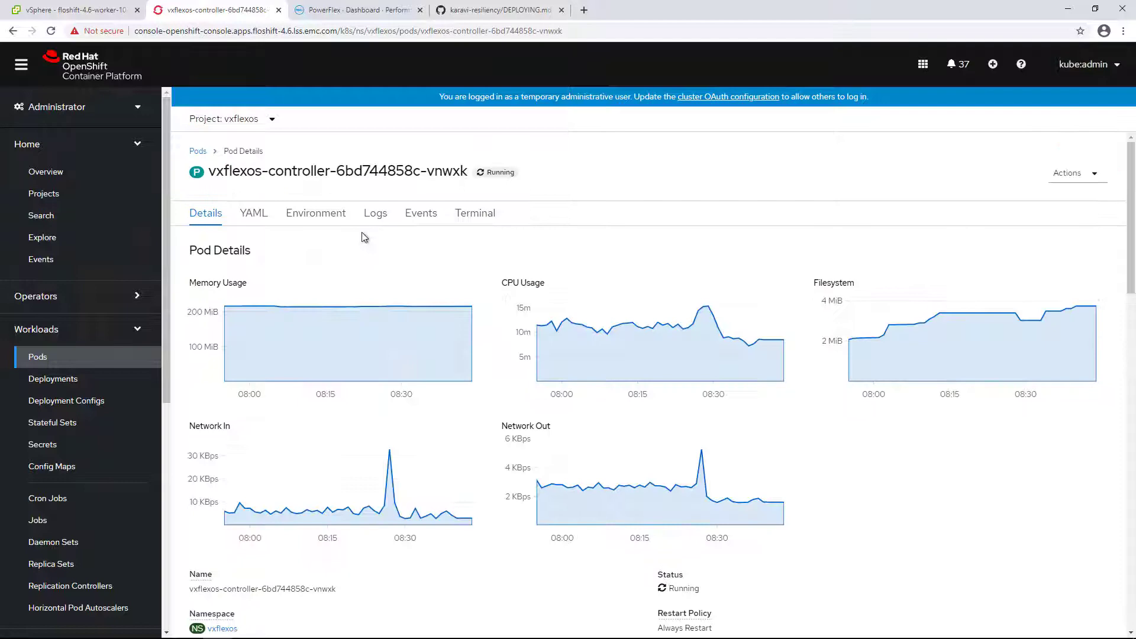
click(376, 212)
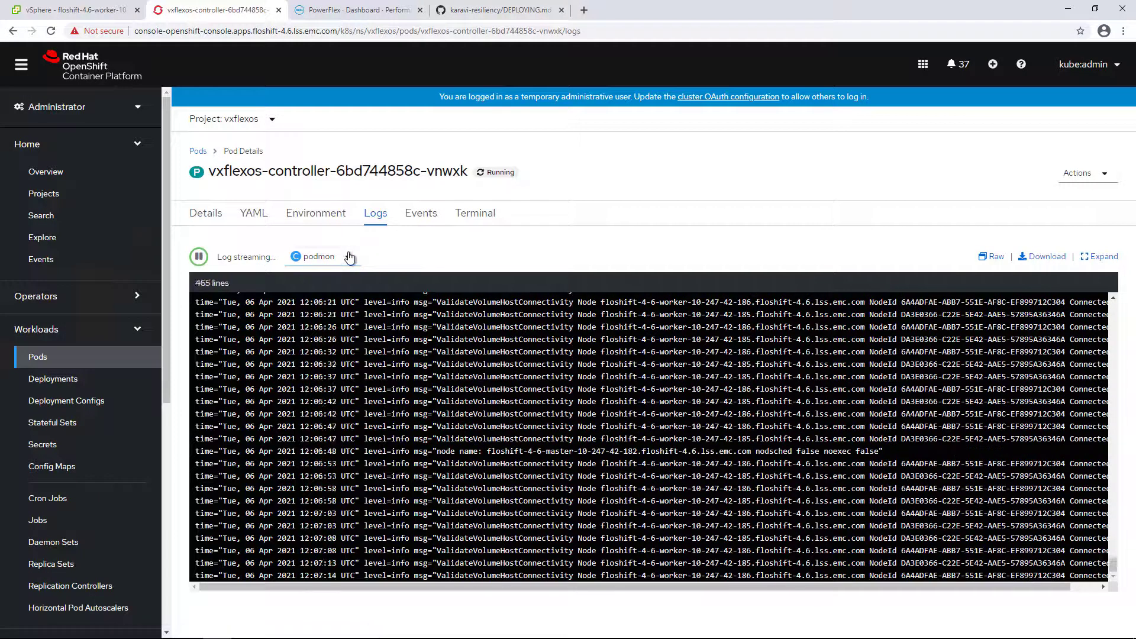
click(335, 256)
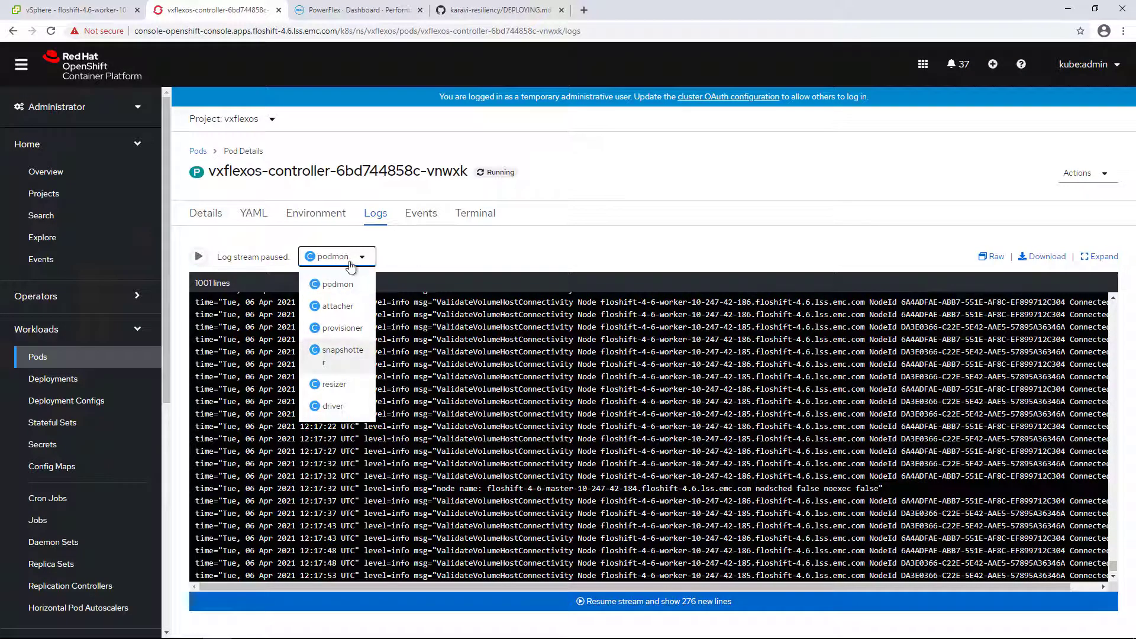
click(335, 283)
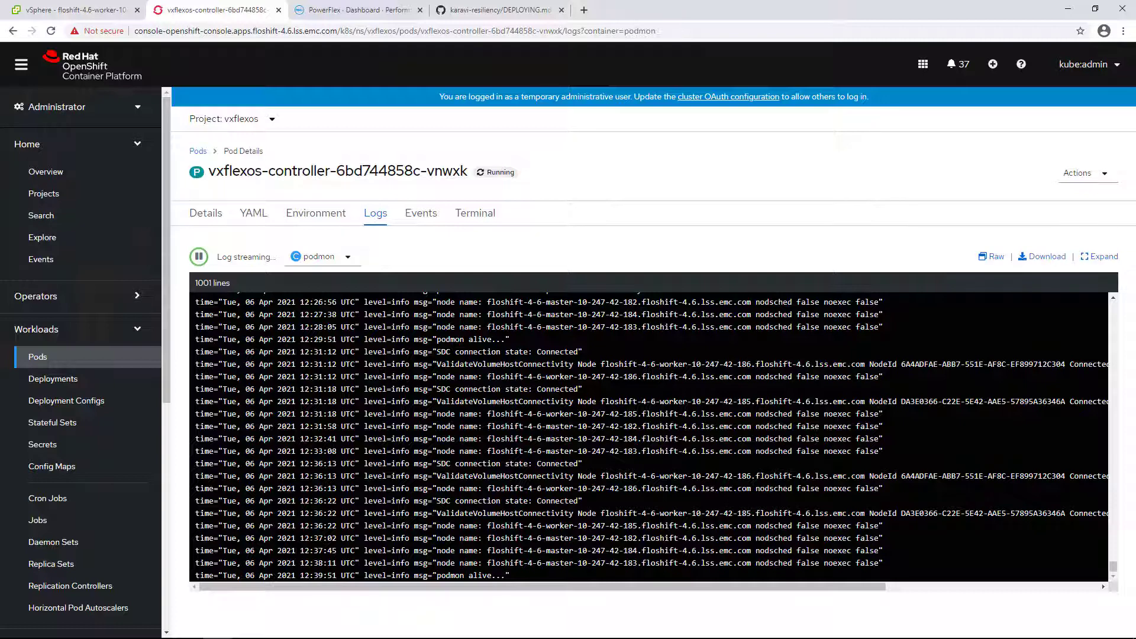
mouse_move(38, 356)
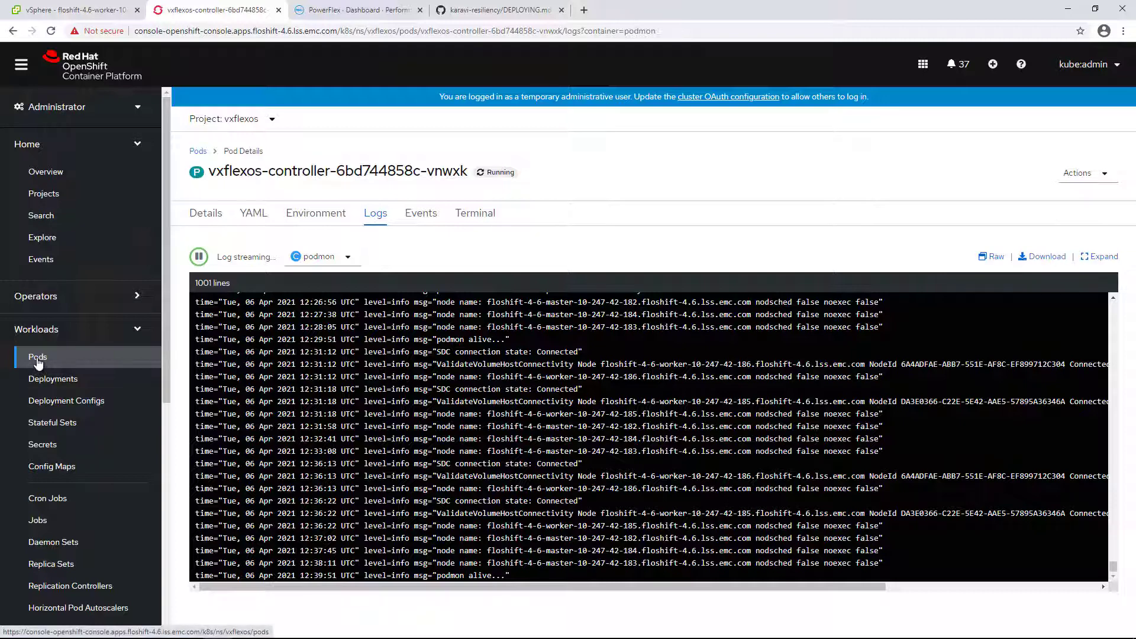
Step: Return to the vxflexos pods list and open node pod vxflexos-node-8rk5p
click(37, 356)
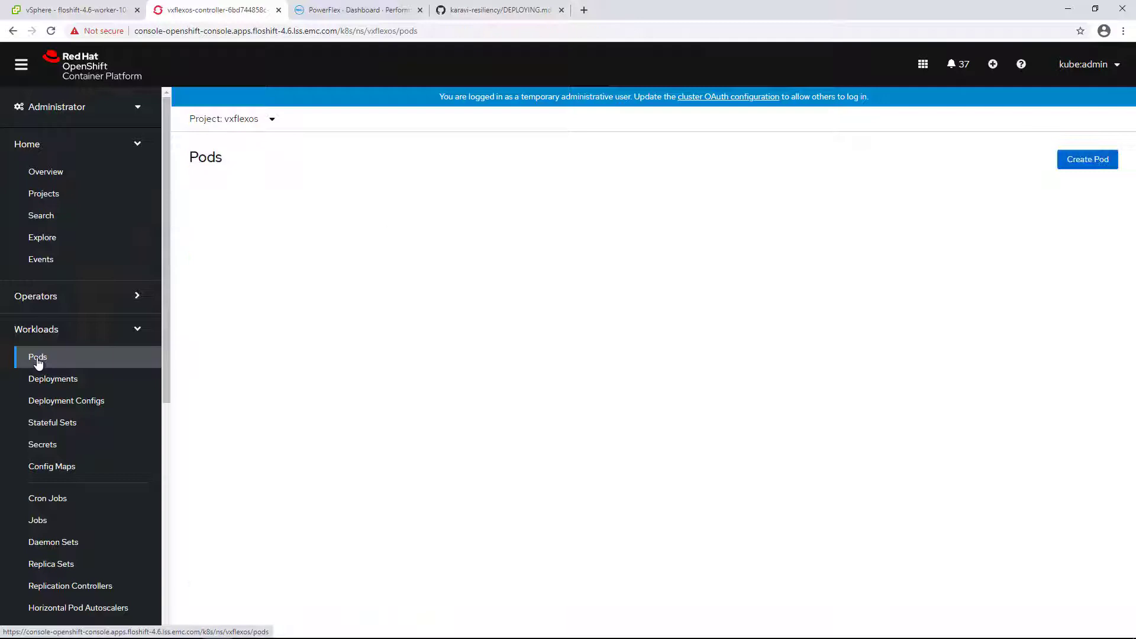
click(37, 356)
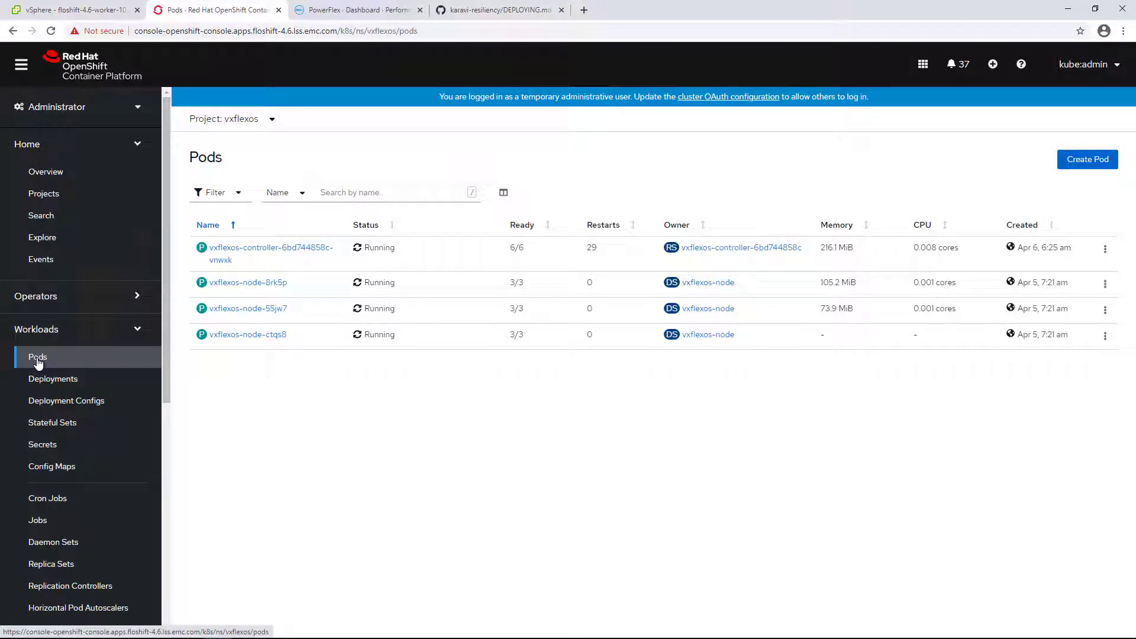
click(247, 282)
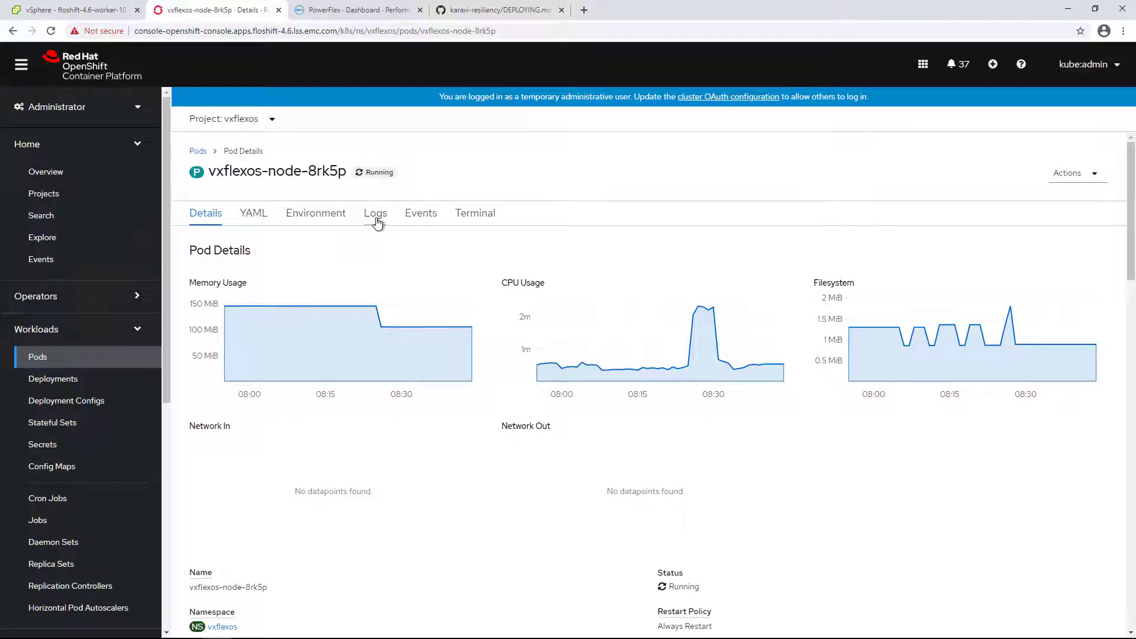
Step: Review node pod vxflexos-node-8rk5p's podmon log stream, pausing and resuming it
click(375, 212)
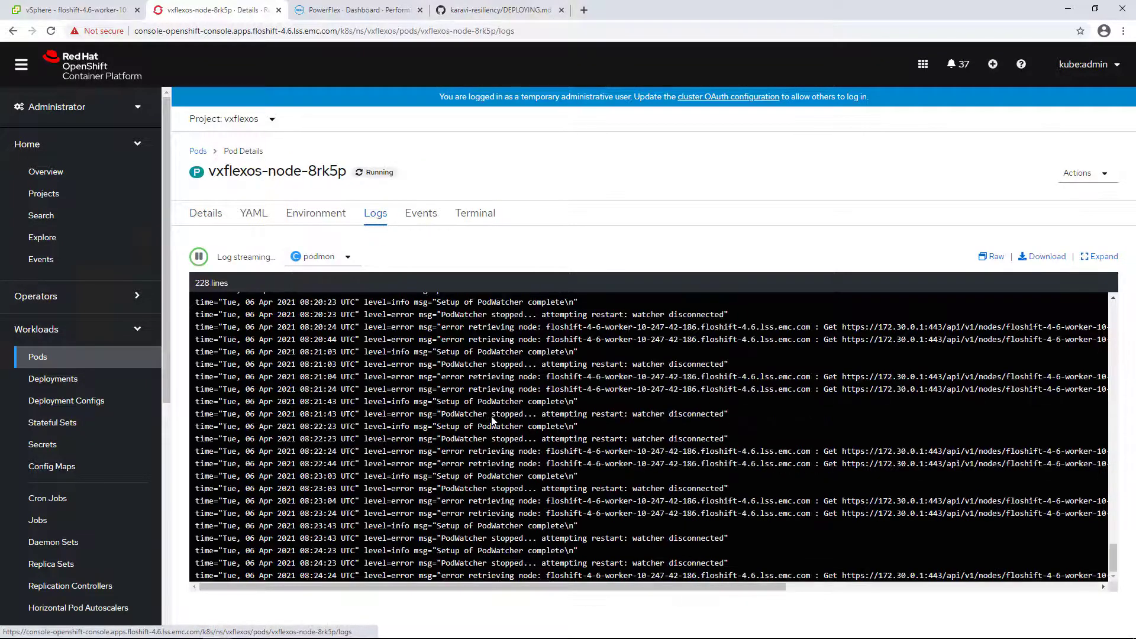
click(197, 257)
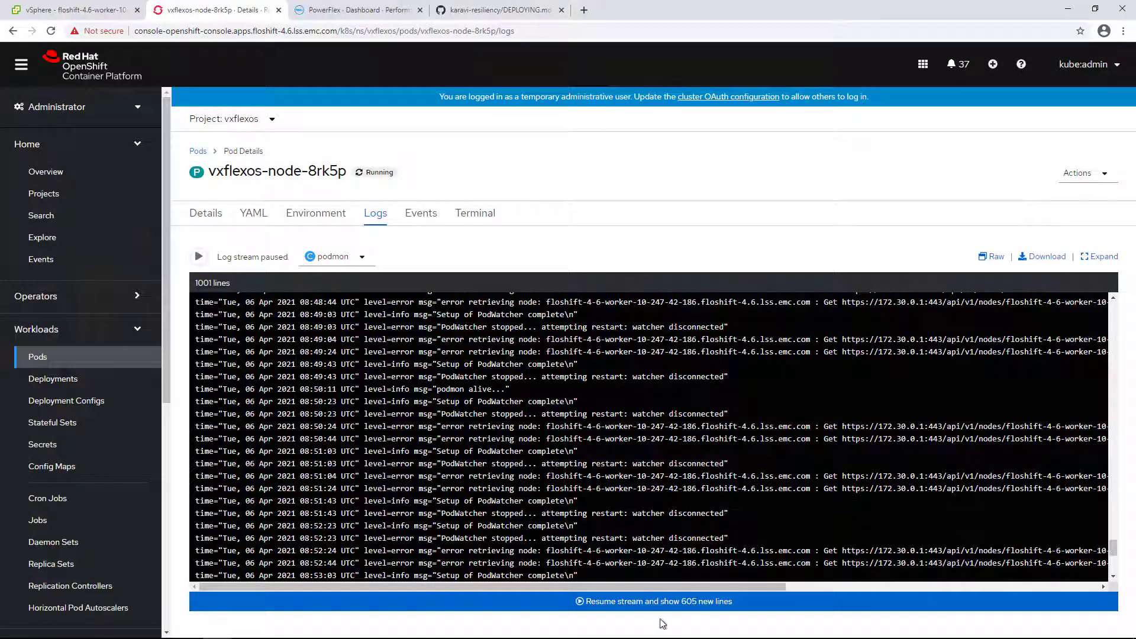
click(652, 602)
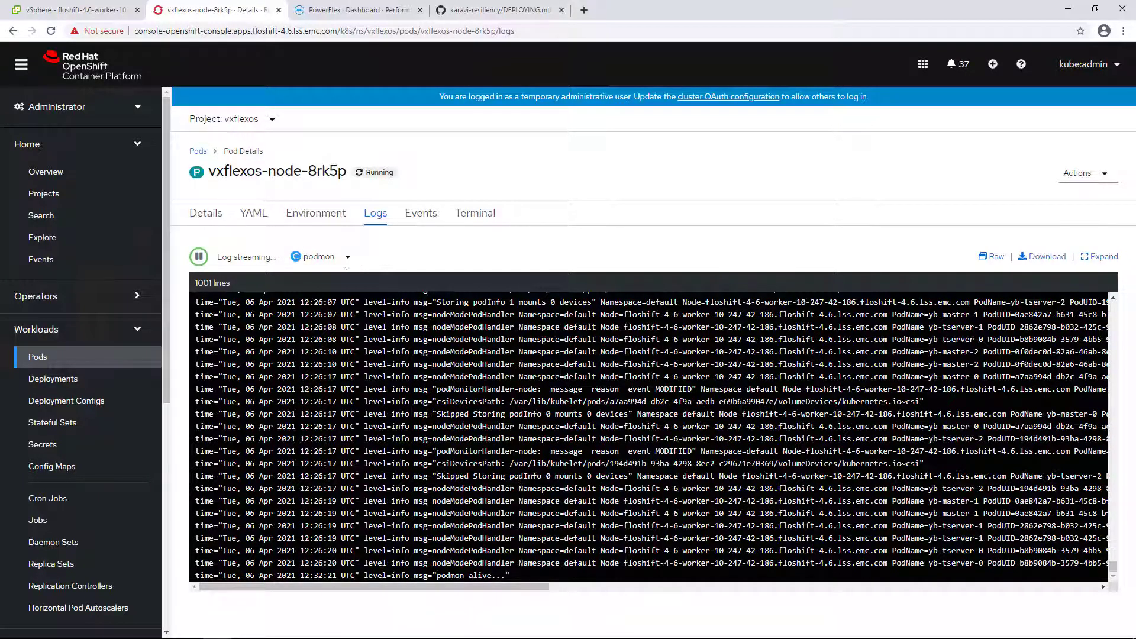
click(322, 256)
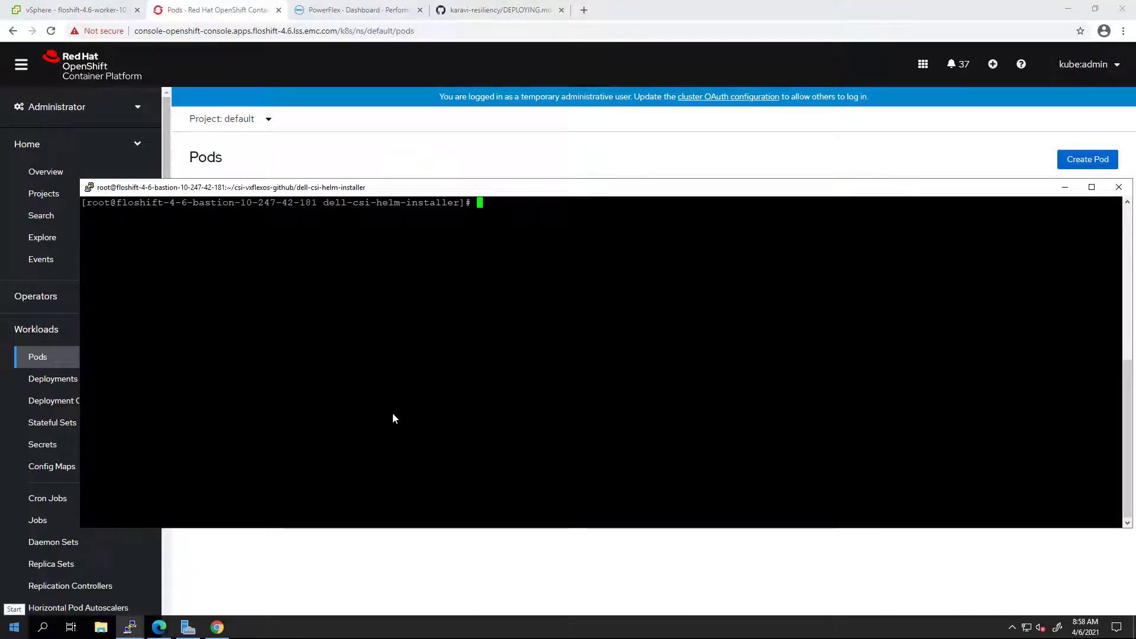
Step: Create the YugabyteDB stateful set from /root/yuga.yaml and confirm its PVCs are bound and pods running
text(cat /root/yuga.yaml)
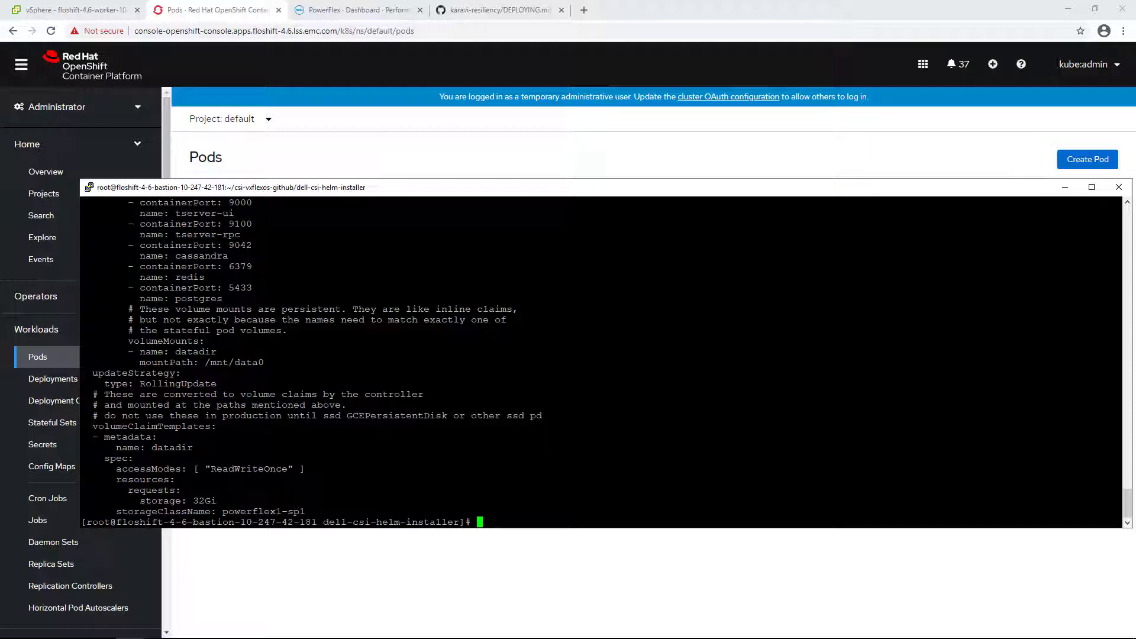
mouse_move(37, 520)
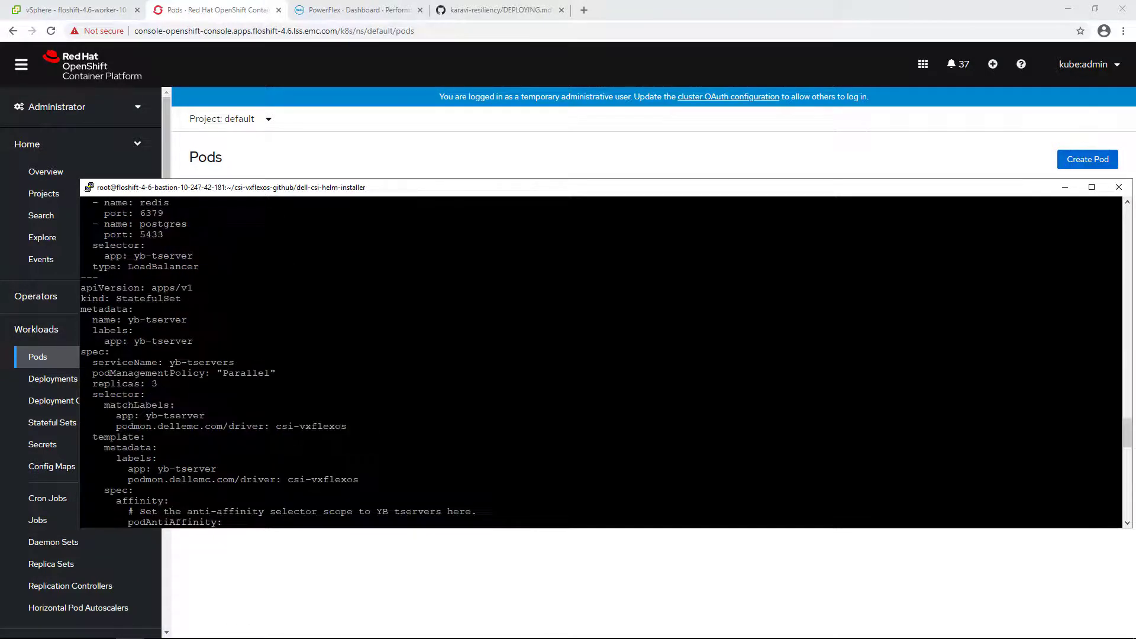
double_click(153, 384)
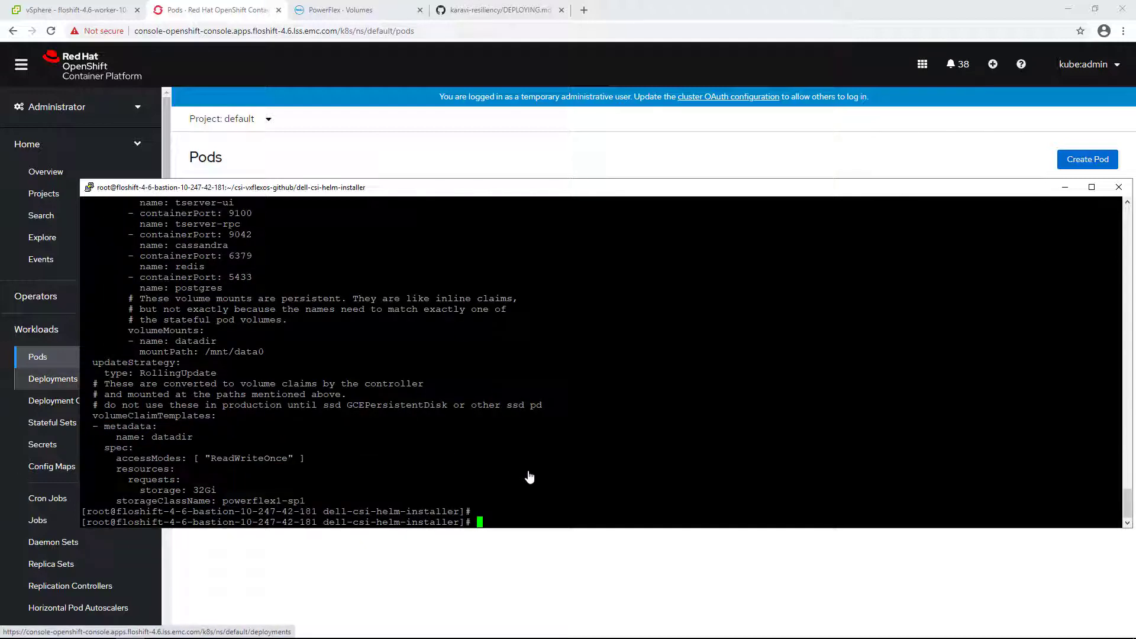
text(oc create -f /root/yuga.yaml)
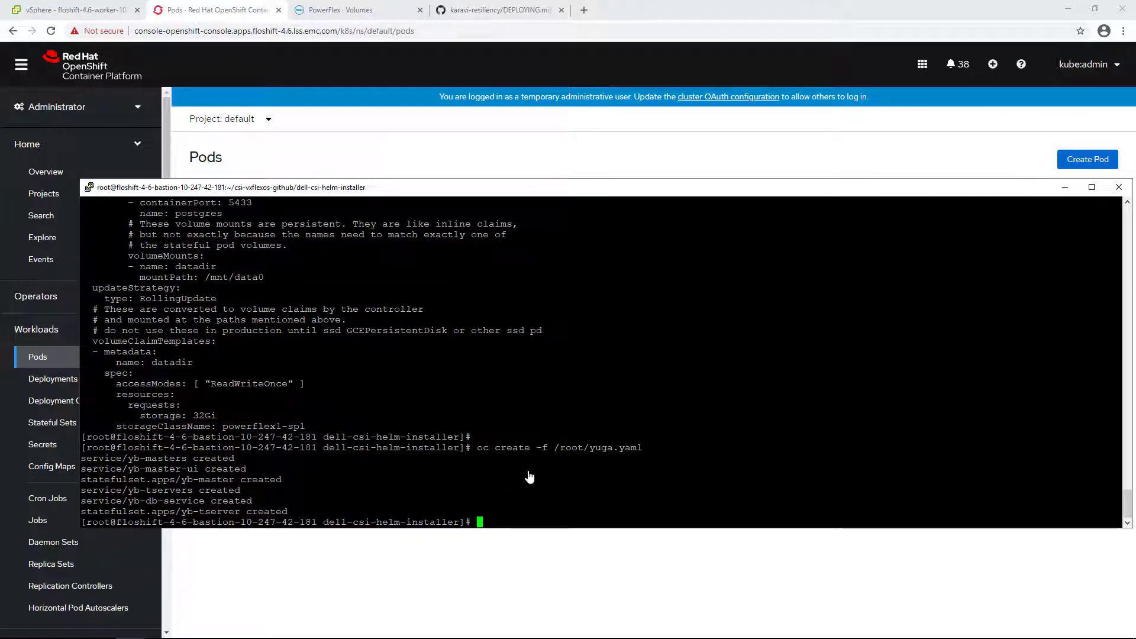
text(oc get pvc)
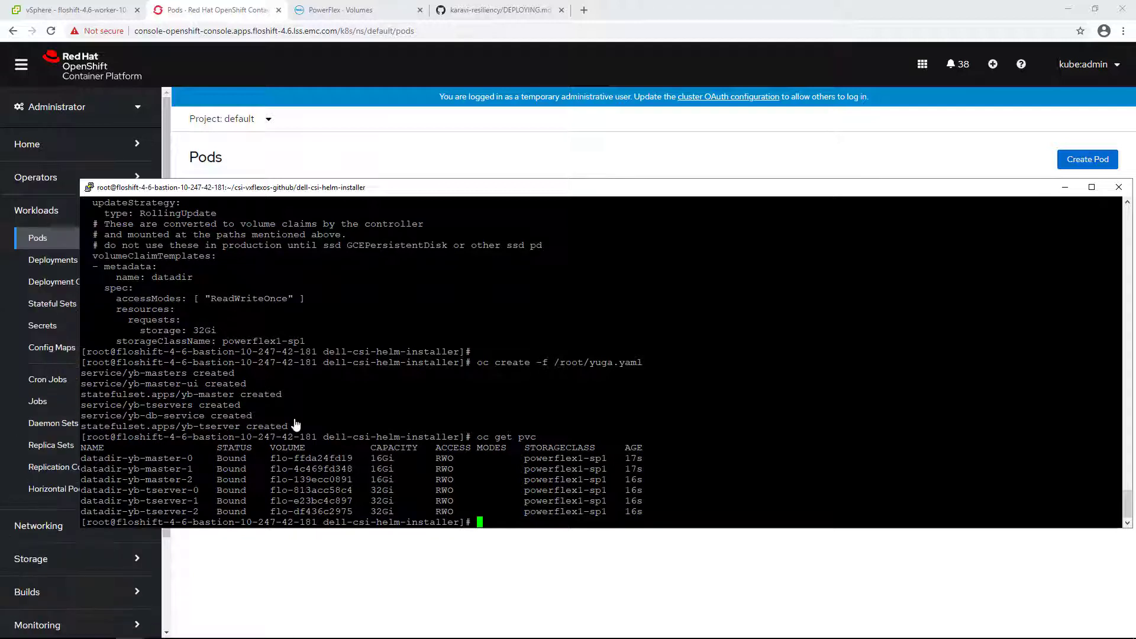
text(oc get pods)
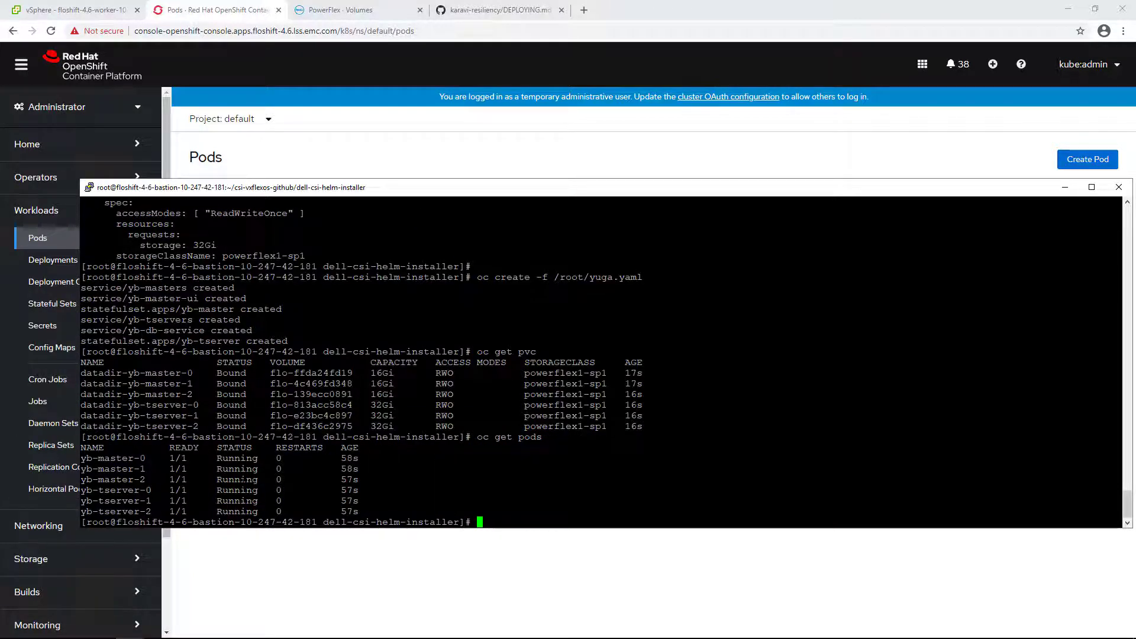
Step: List pods with label podmon.dellemc.com/driver=csi-vxflexos across namespaces and highlight the label selector
click(352, 10)
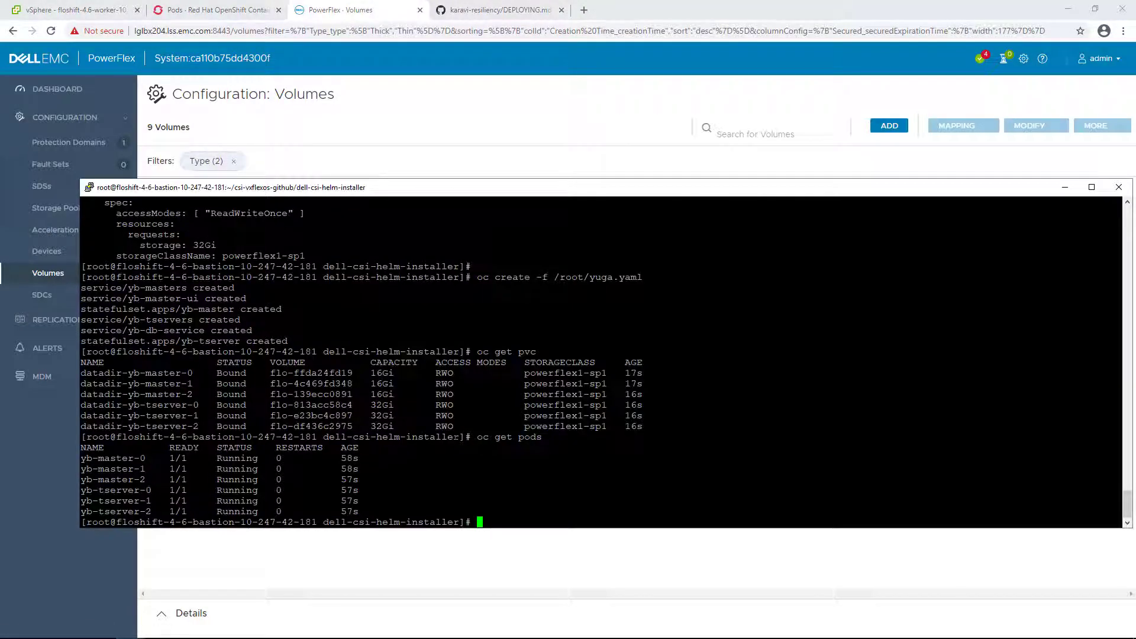
text(kubectl get pods -A -l podmon.dellemc.com/driver=csi-vxflexos)
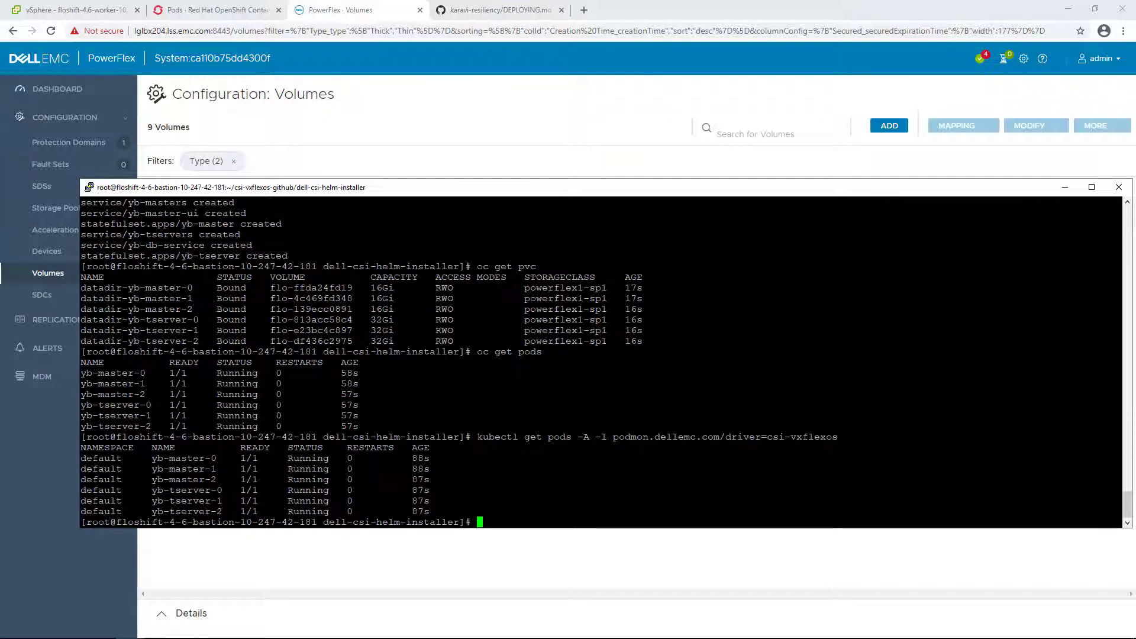
drag(612, 437, 837, 437)
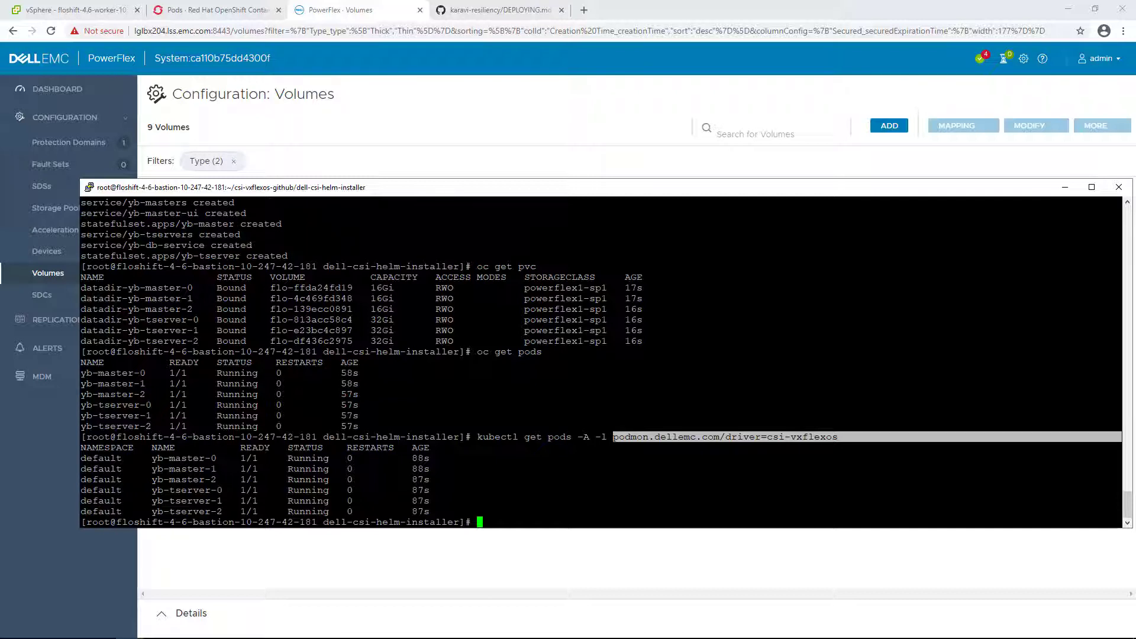
text(oc get s)
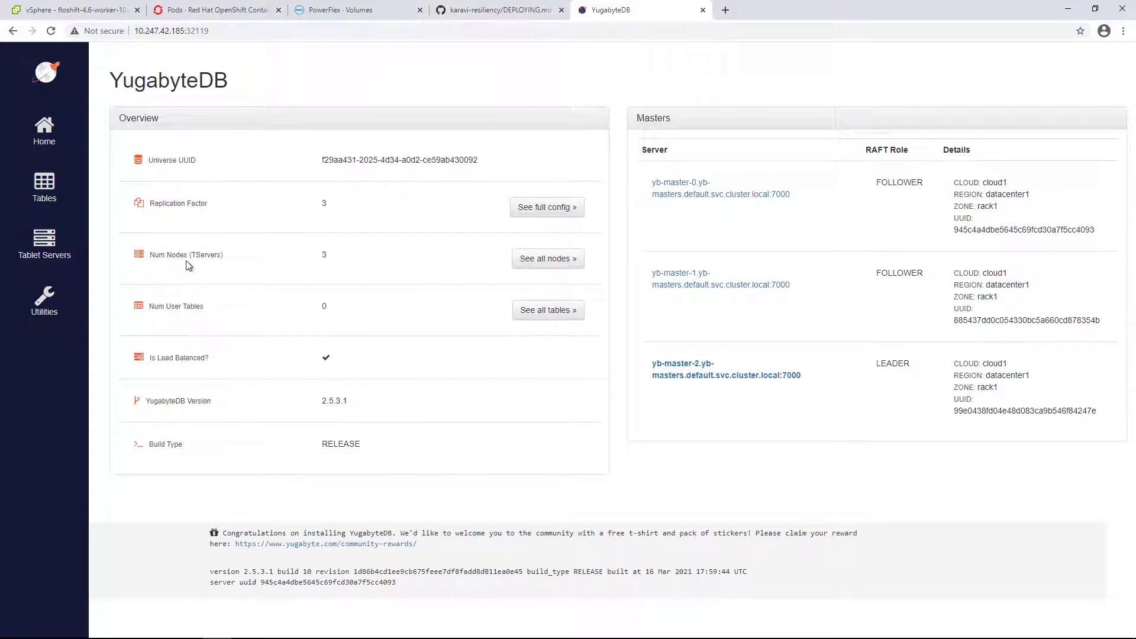
Step: View the YugabyteDB universe overview with three masters and three tablet servers
click(44, 246)
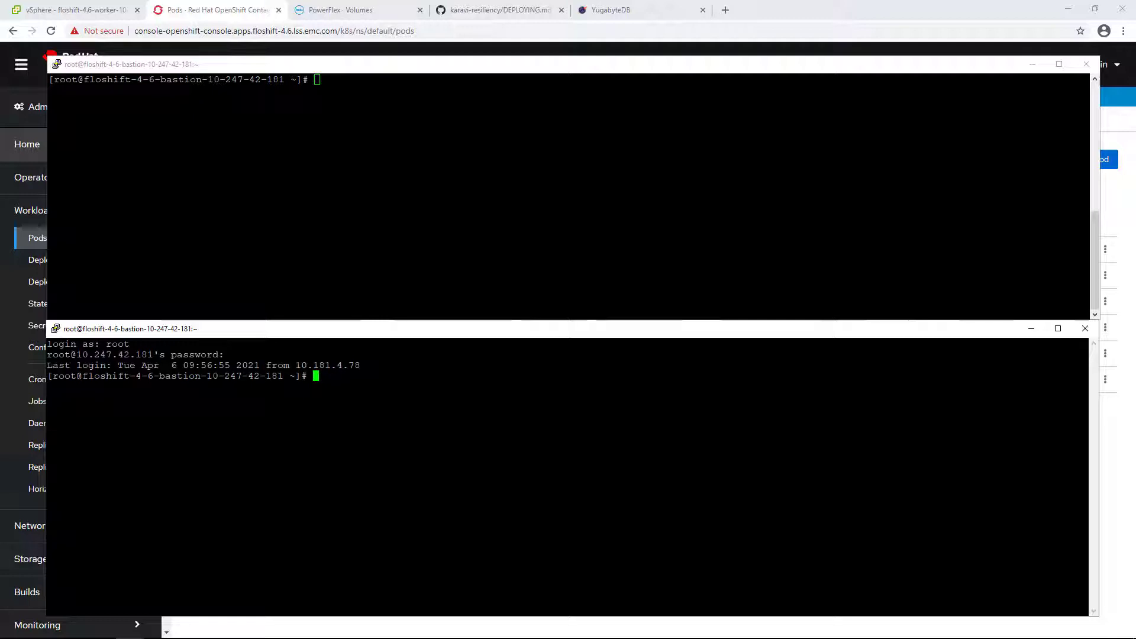
mouse_move(179, 223)
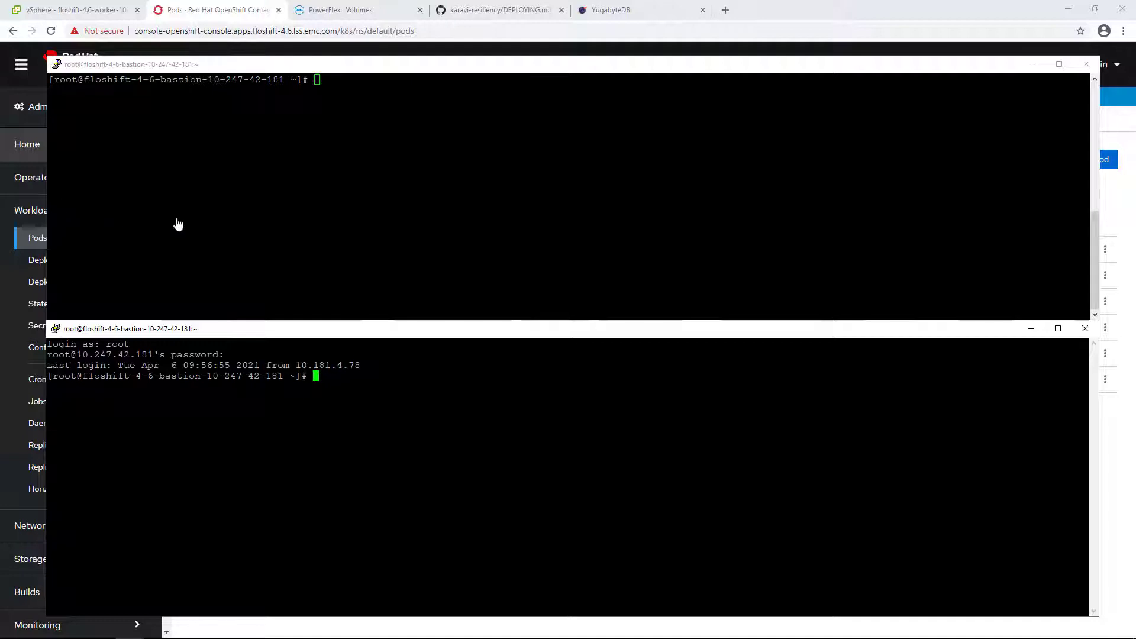
mouse_move(326, 211)
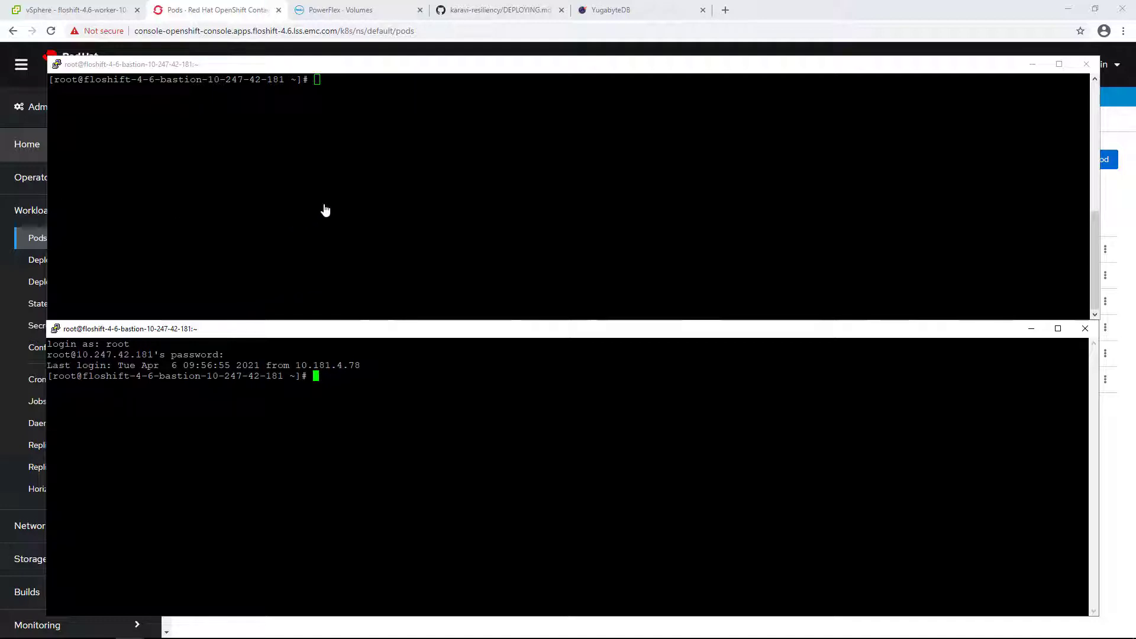
Step: Start watches of pods with their nodes (oc get pods -o wide -w) and of node status (oc get nodes -w)
text(oc get pods -o wide -w)
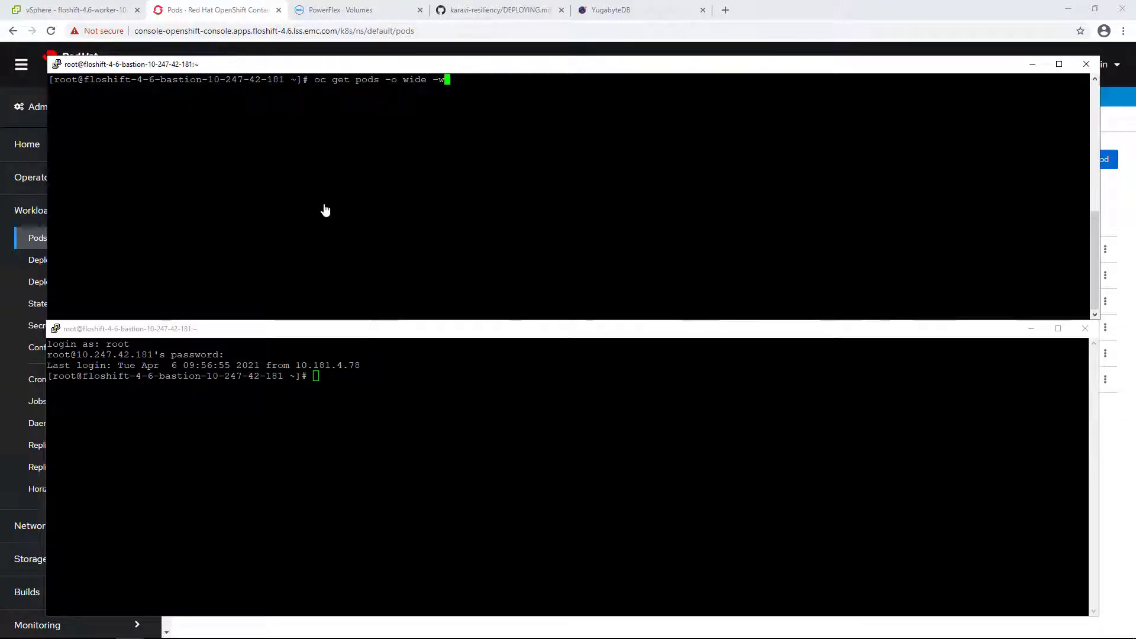
key(enter)
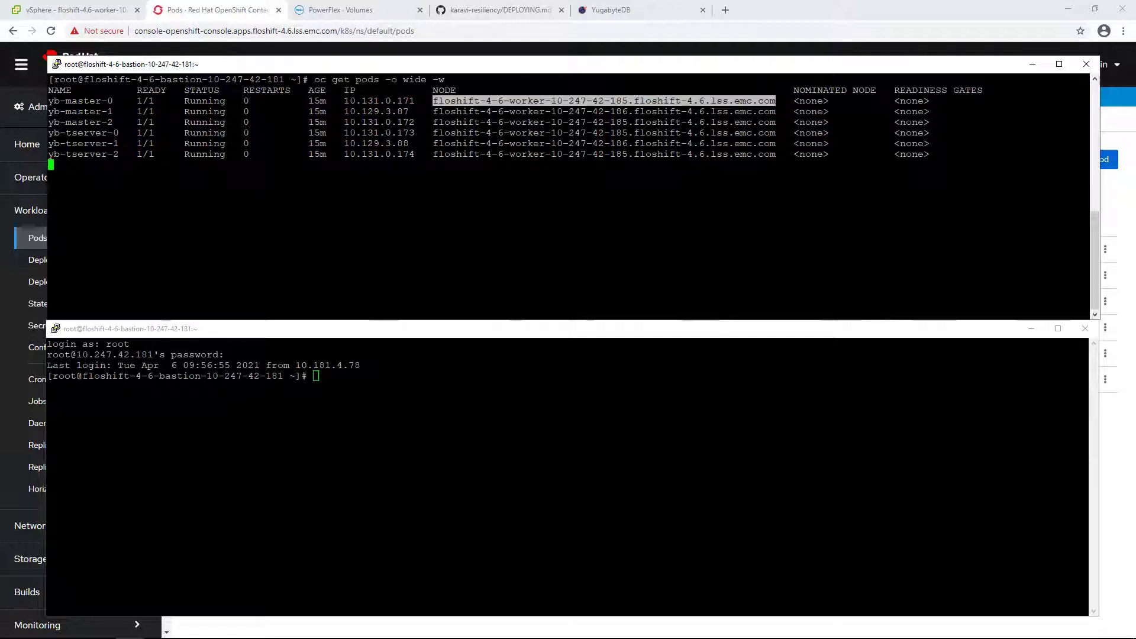
text(oc get nodes -w)
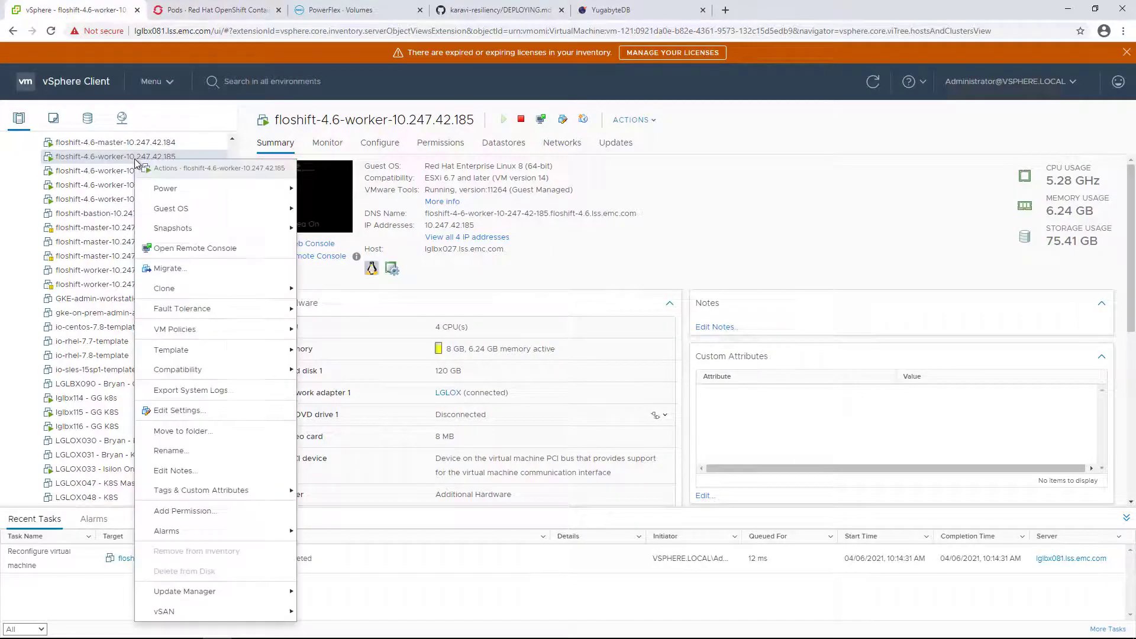
Step: Disconnect Network adapter 1 of worker VM 10.247.42.185 in its vSphere hardware settings
click(179, 411)
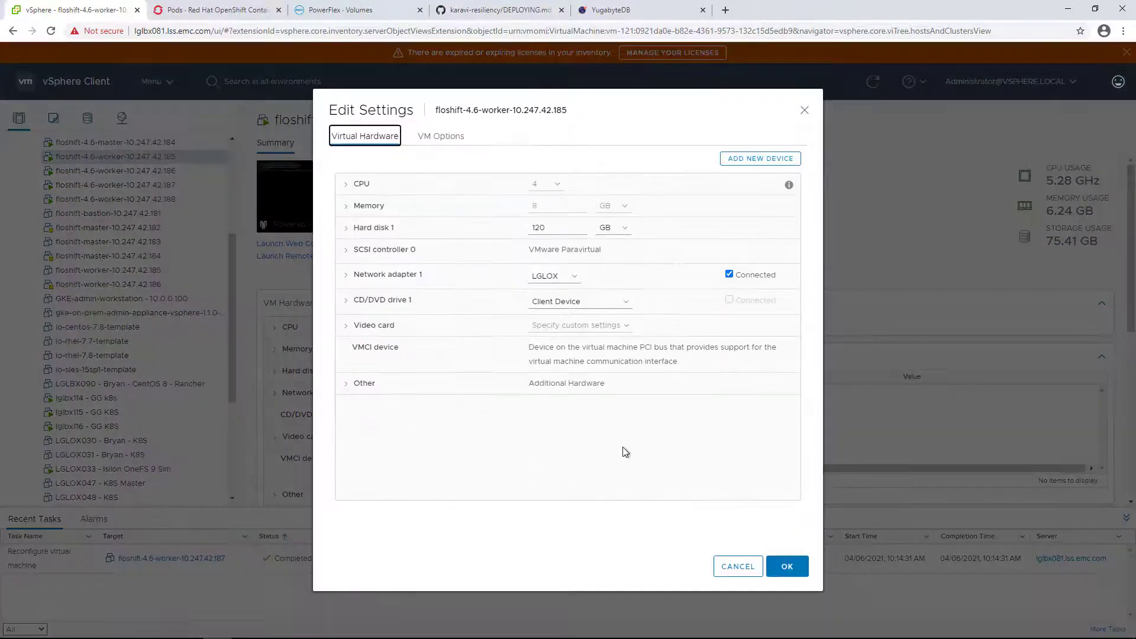
click(730, 275)
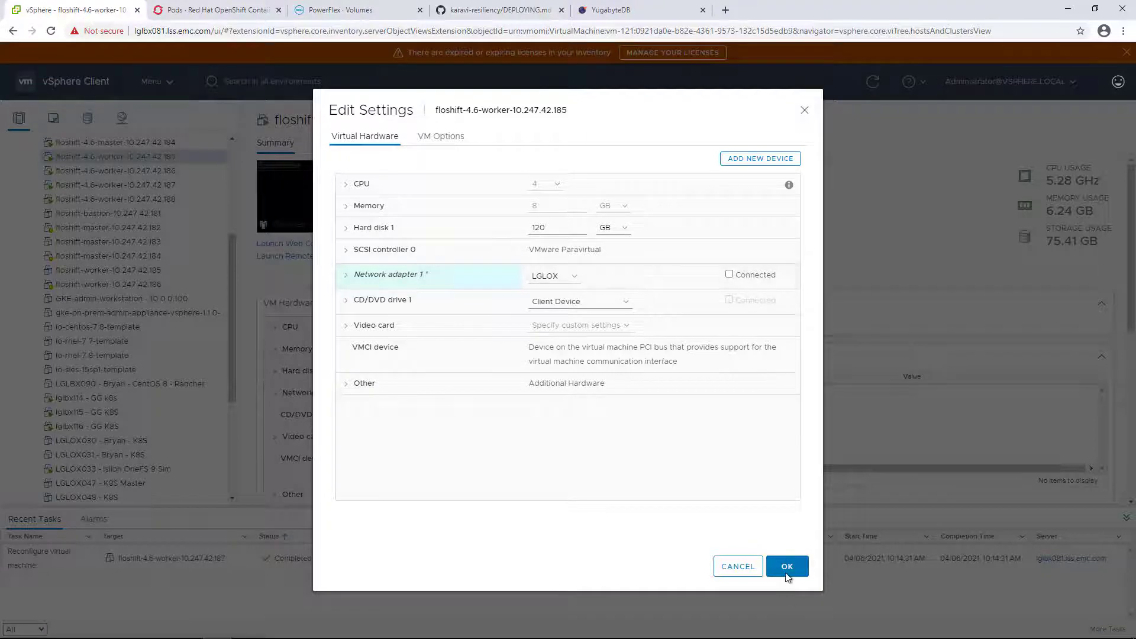
click(787, 565)
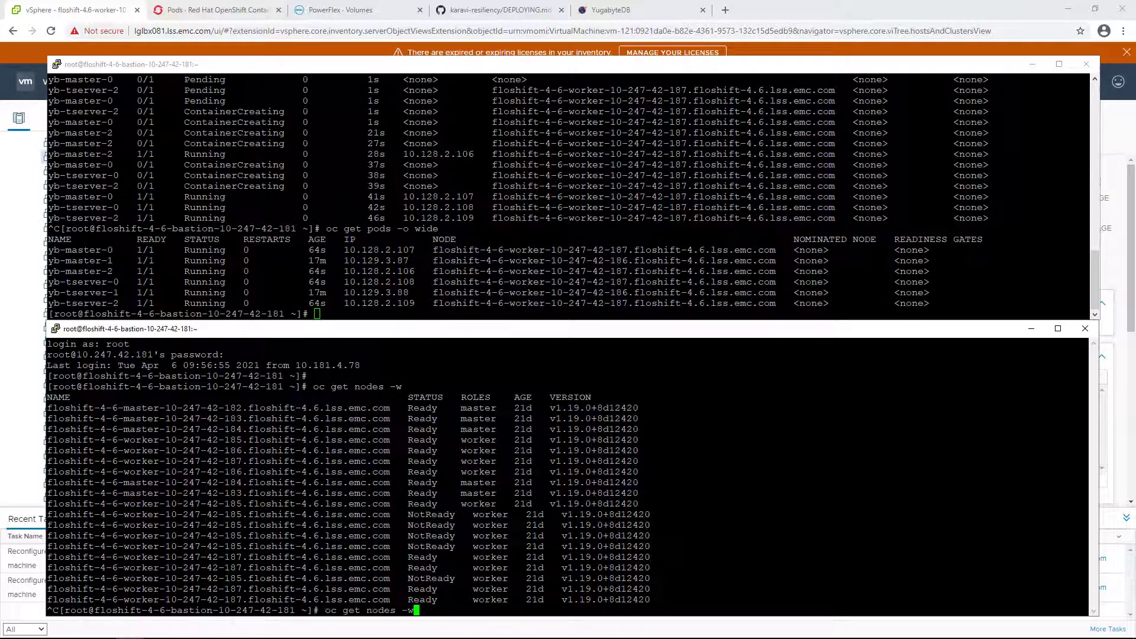
Step: View NotReady worker 185's taints in the console, including the podmon NoSchedule taint, then return to its VM settings
click(214, 10)
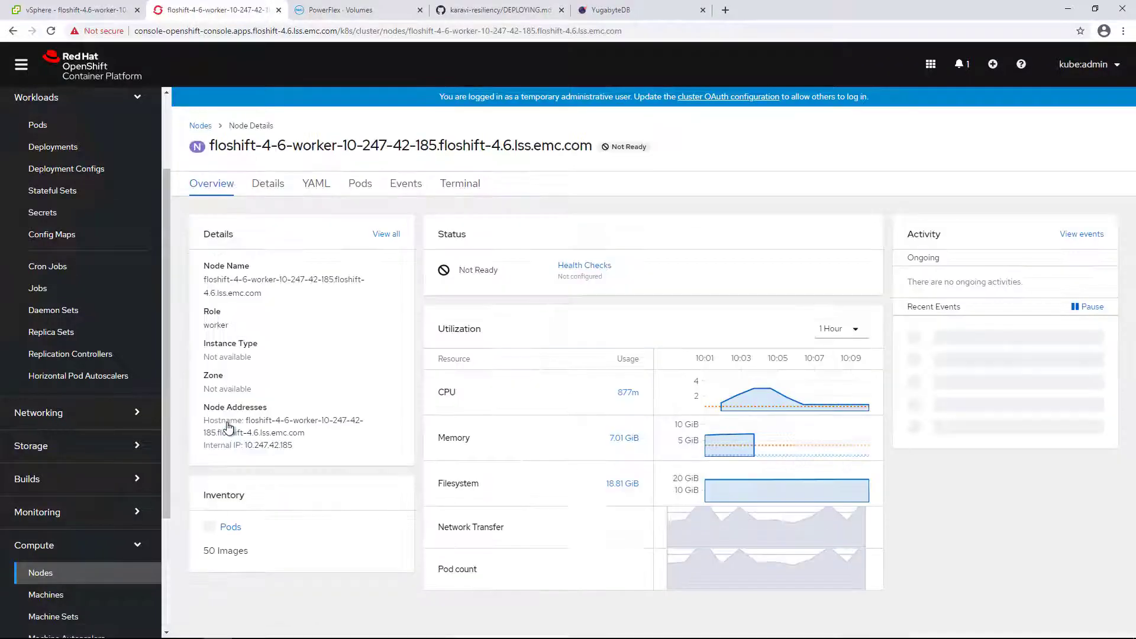
click(207, 528)
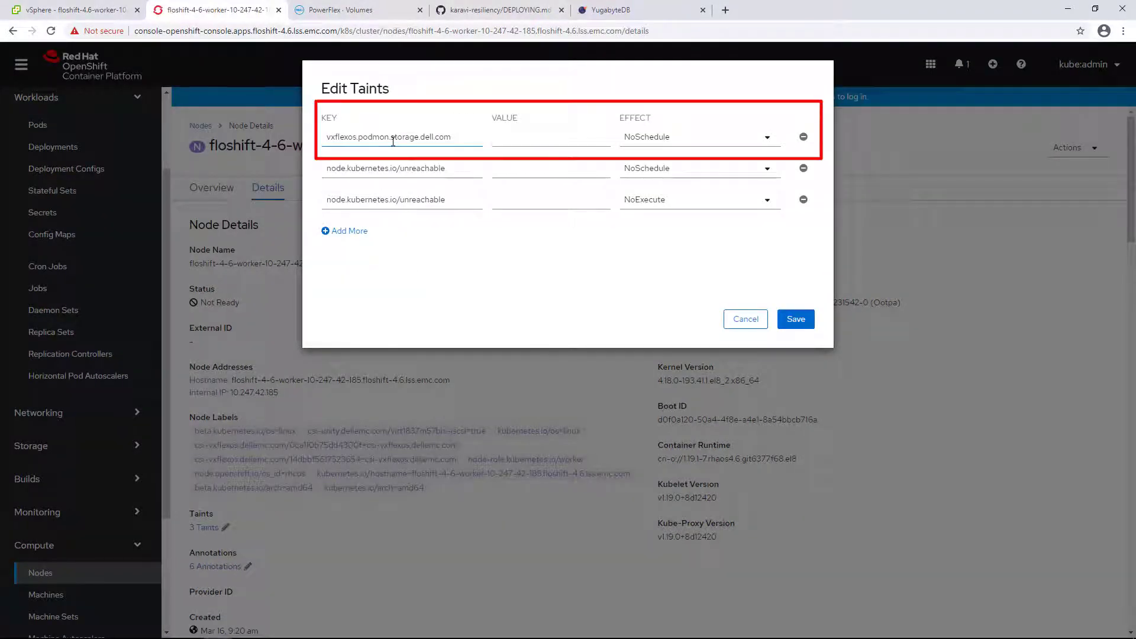
click(745, 319)
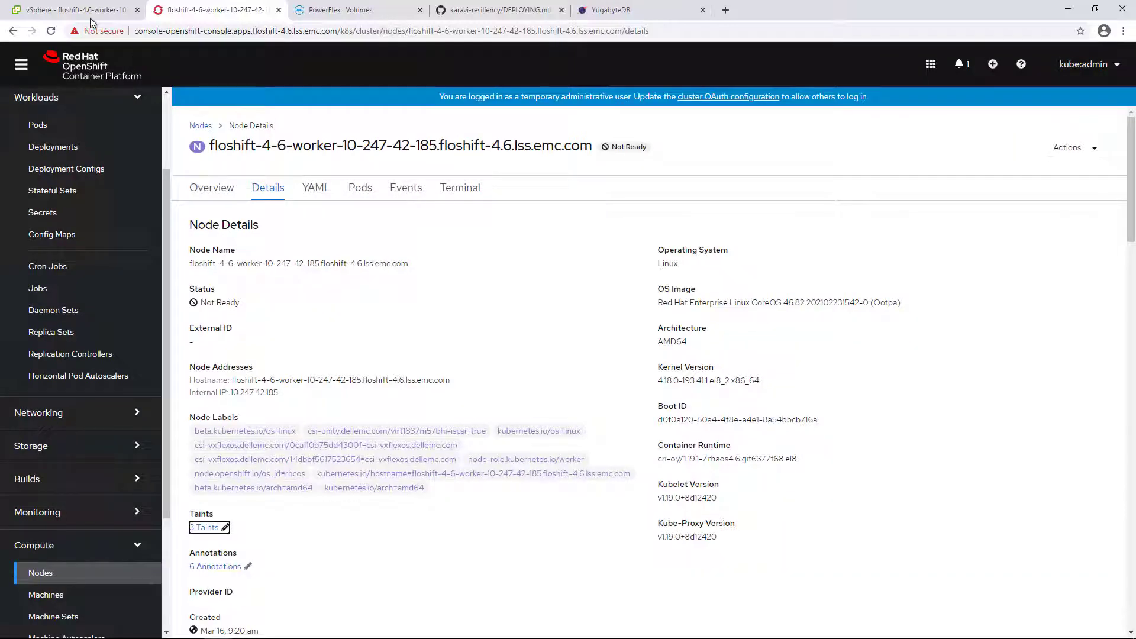
click(72, 10)
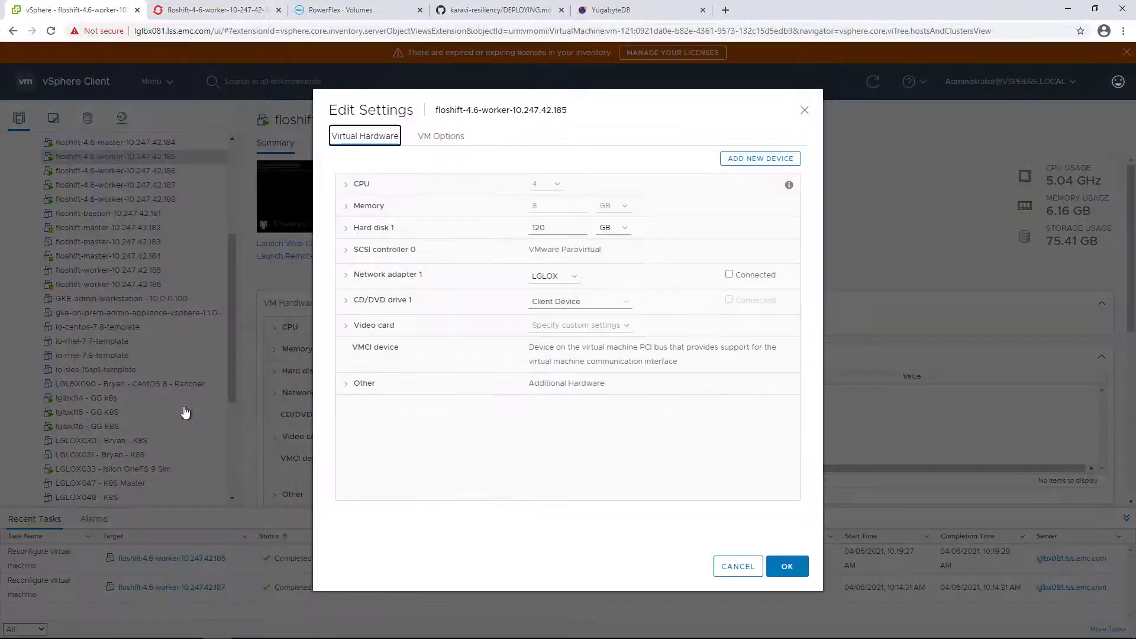
Step: Reconnect Network adapter 1 of worker 10.247.42.185 and confirm the node reports Ready with oc get nodes
click(729, 273)
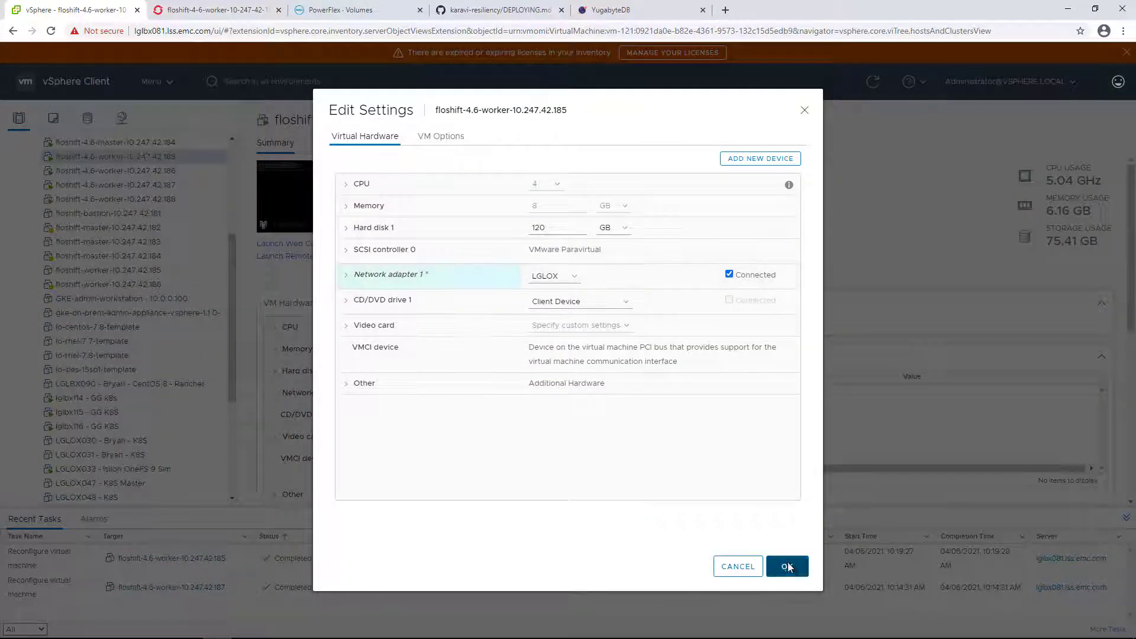
click(788, 566)
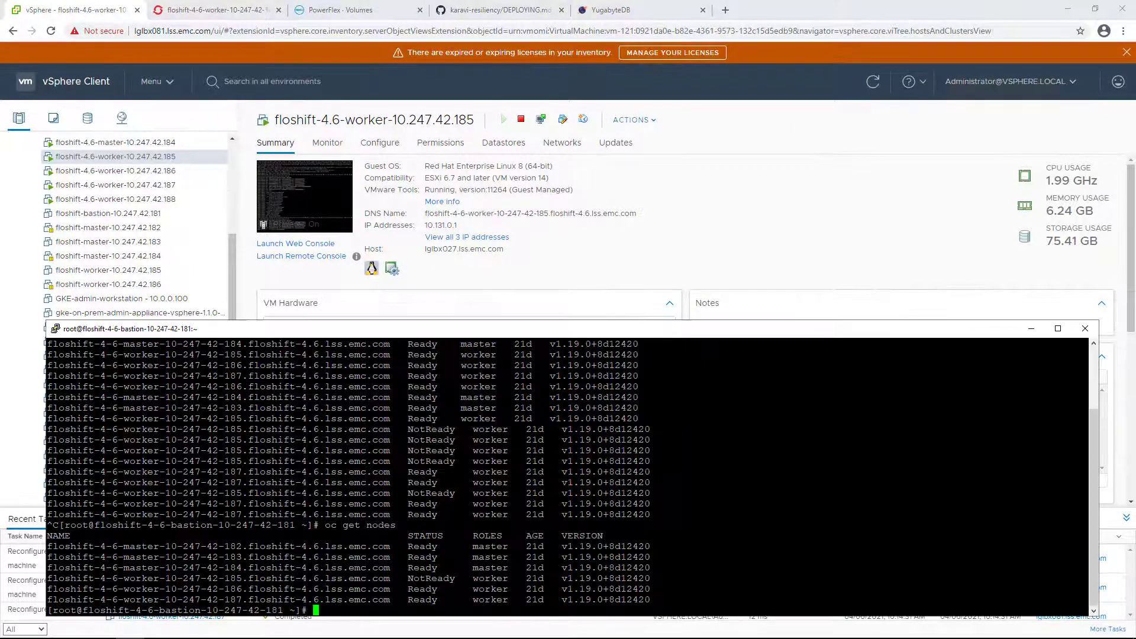
text(oc get nodes -w)
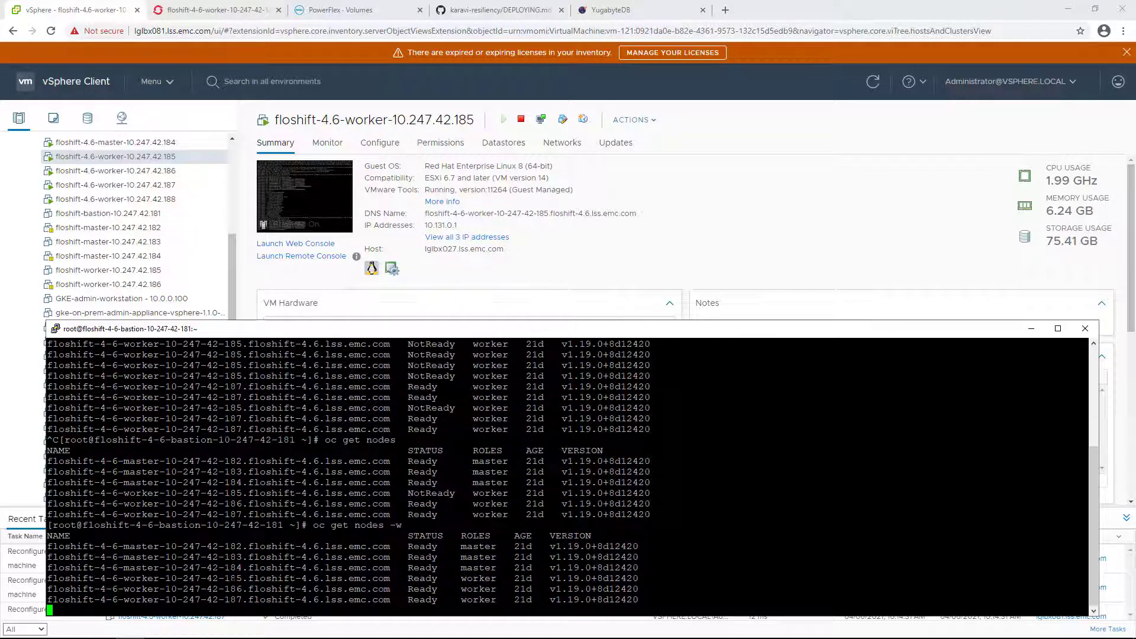
click(214, 9)
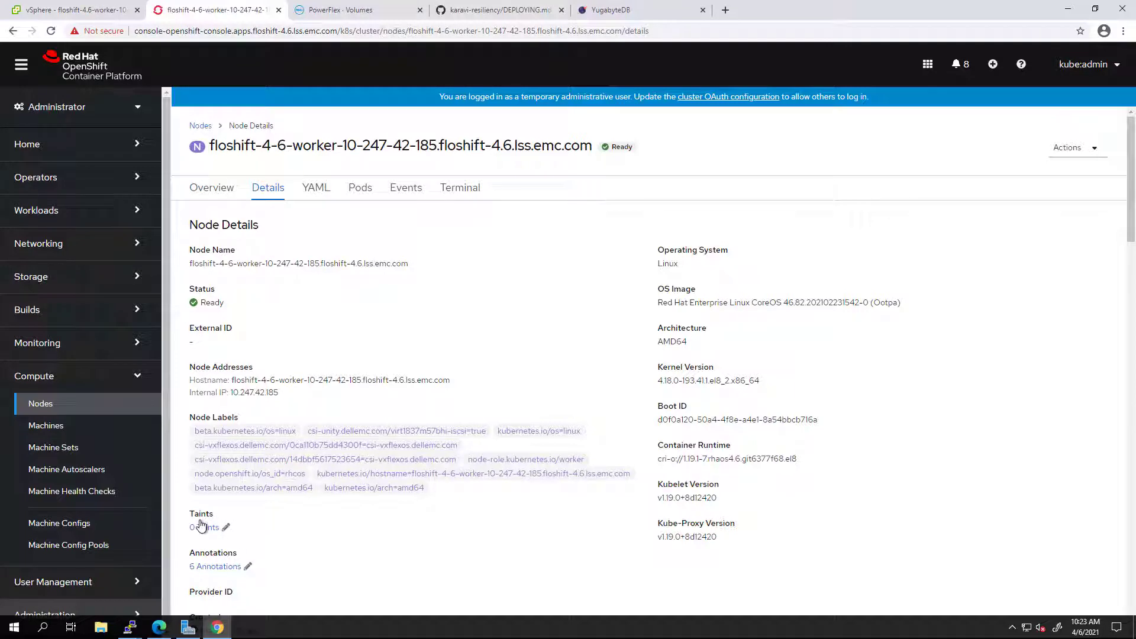
Step: Confirm worker 185 has zero taints, then refresh YugabyteDB's Tablet Servers page showing three live servers
click(638, 10)
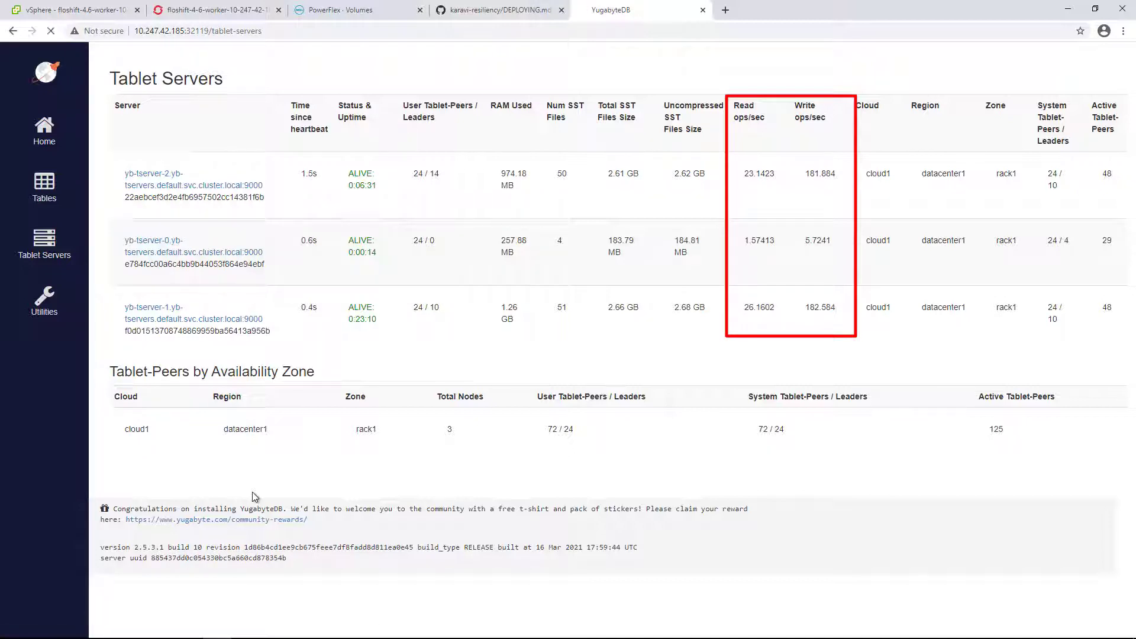
click(49, 31)
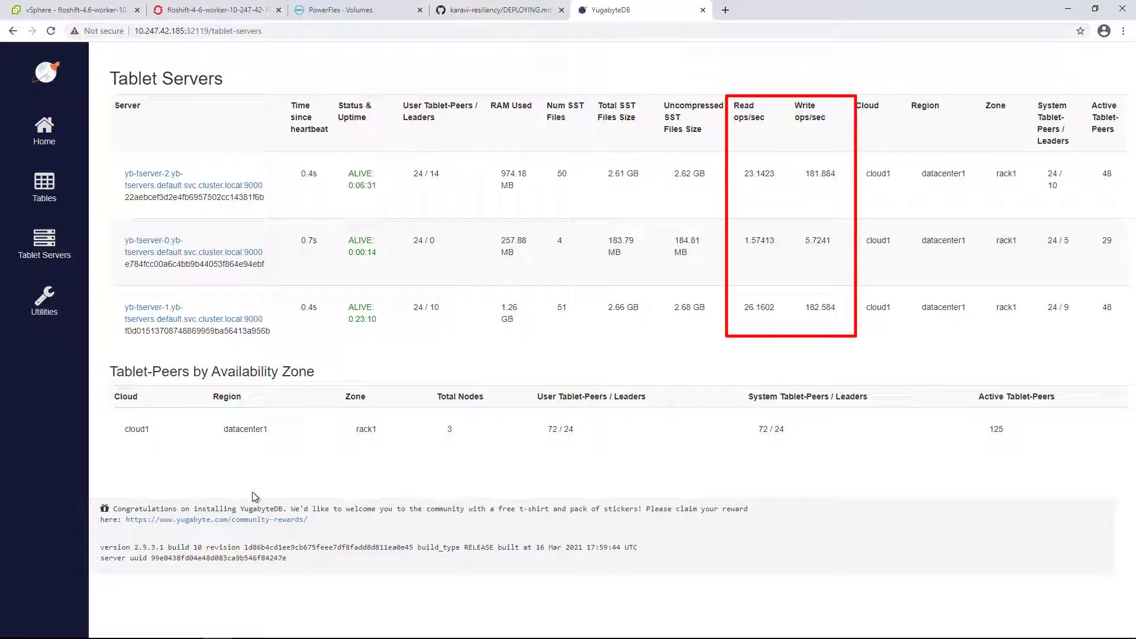